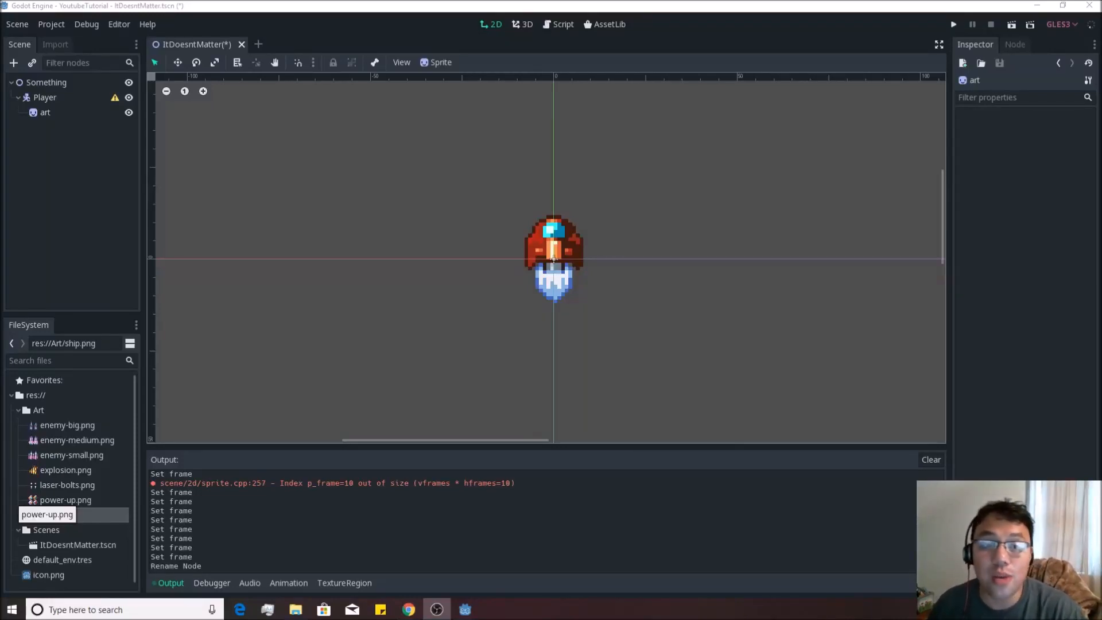
mouse_move(513, 207)
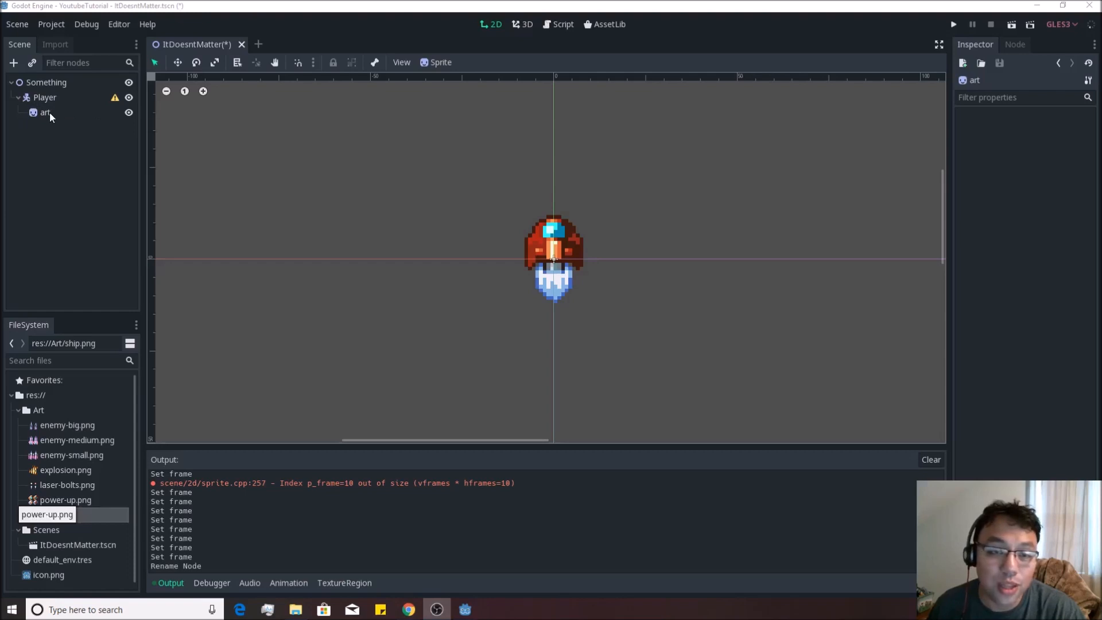
Step: Select the Player KinematicBody2D node to show its properties in the Inspector
left_click(45, 97)
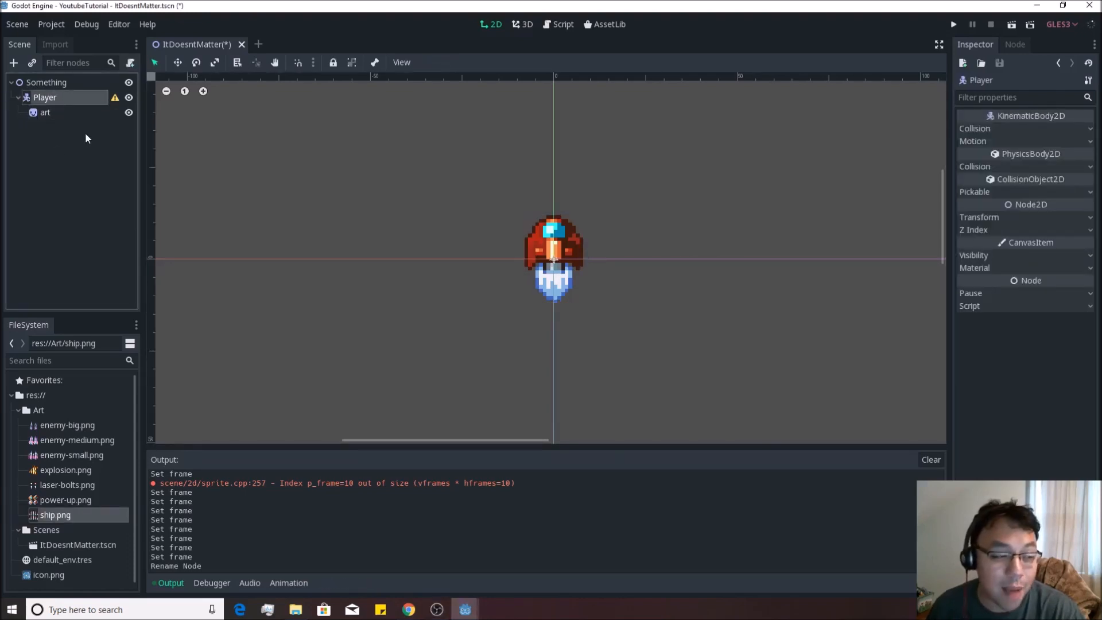
mouse_move(320, 175)
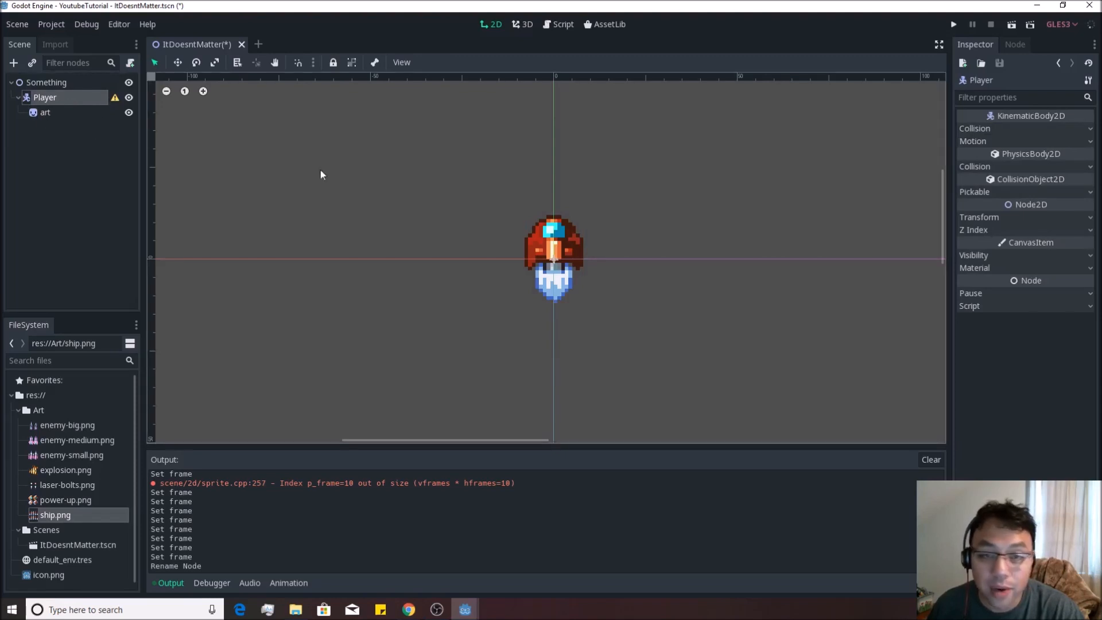
mouse_move(492, 304)
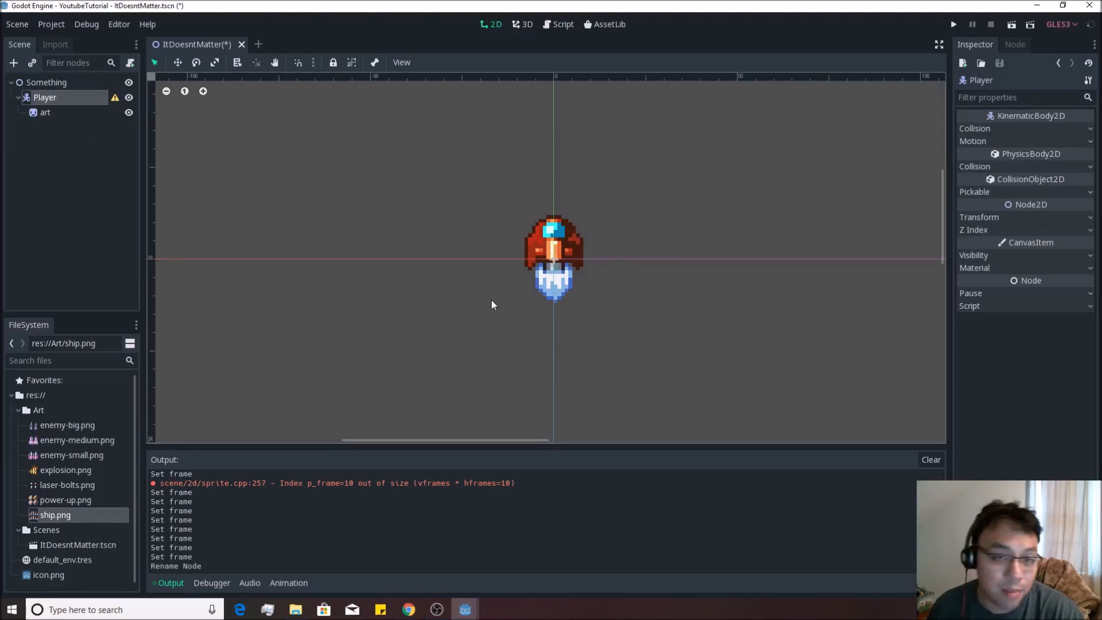
mouse_move(510, 246)
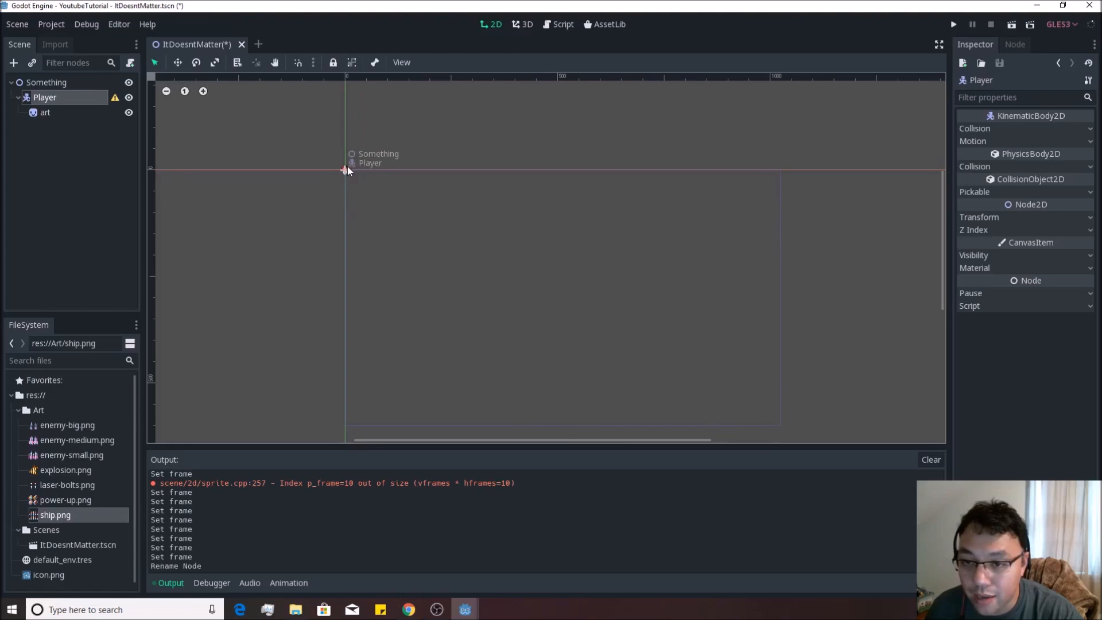
Step: Drag the art sprite down and to the right of the Player origin, undoing one move
left_click_drag(345, 171, 442, 242)
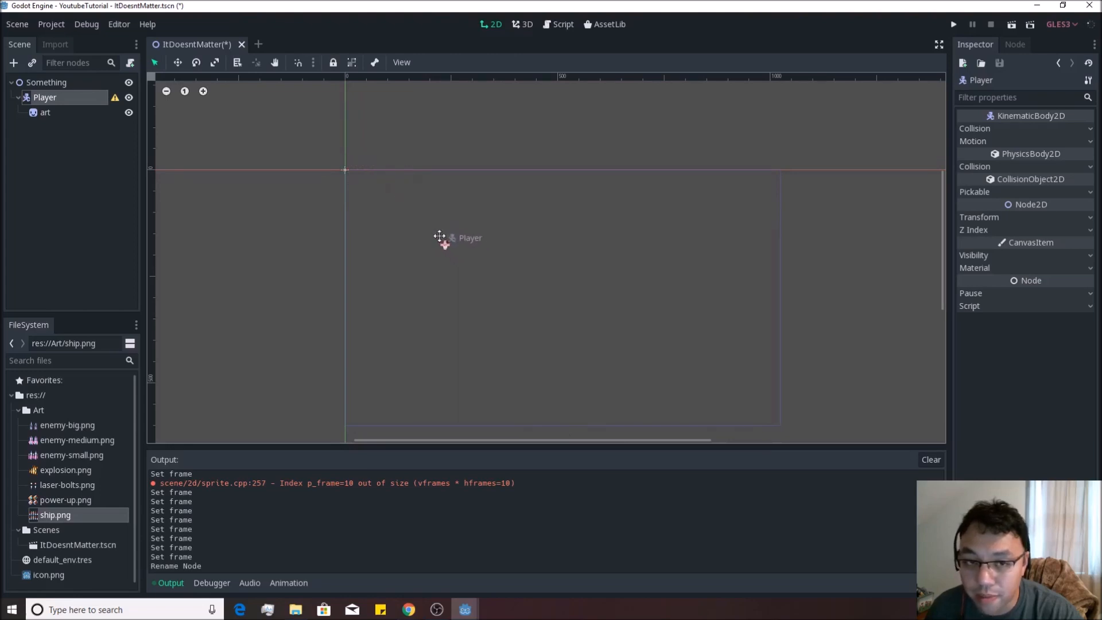
left_click_drag(439, 243, 373, 176)
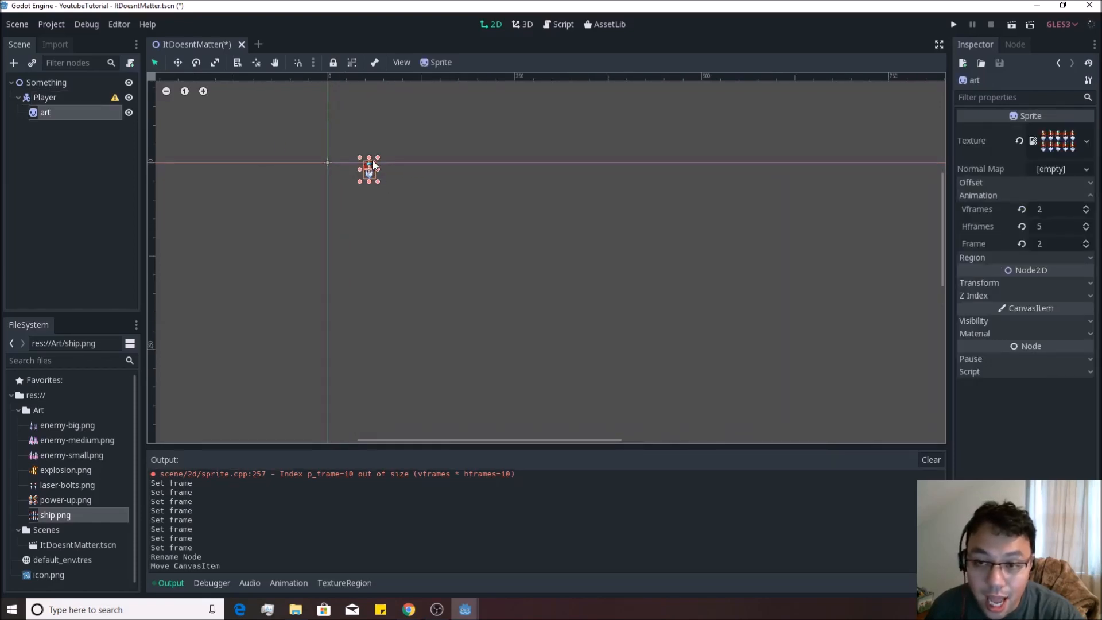
left_click_drag(369, 167, 393, 150)
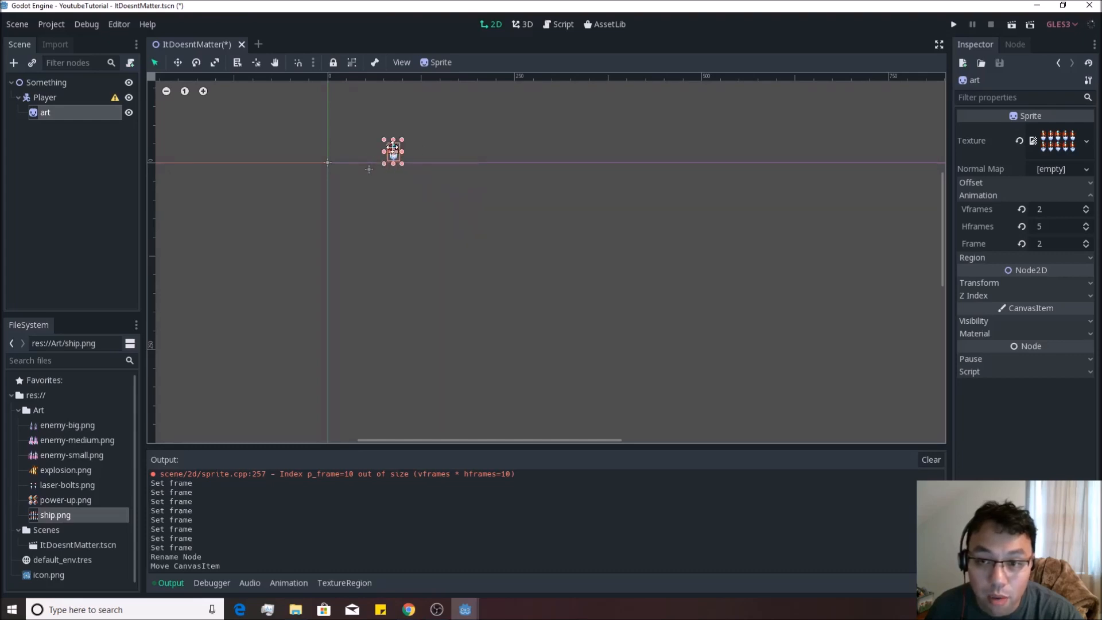
left_click_drag(392, 151, 459, 175)
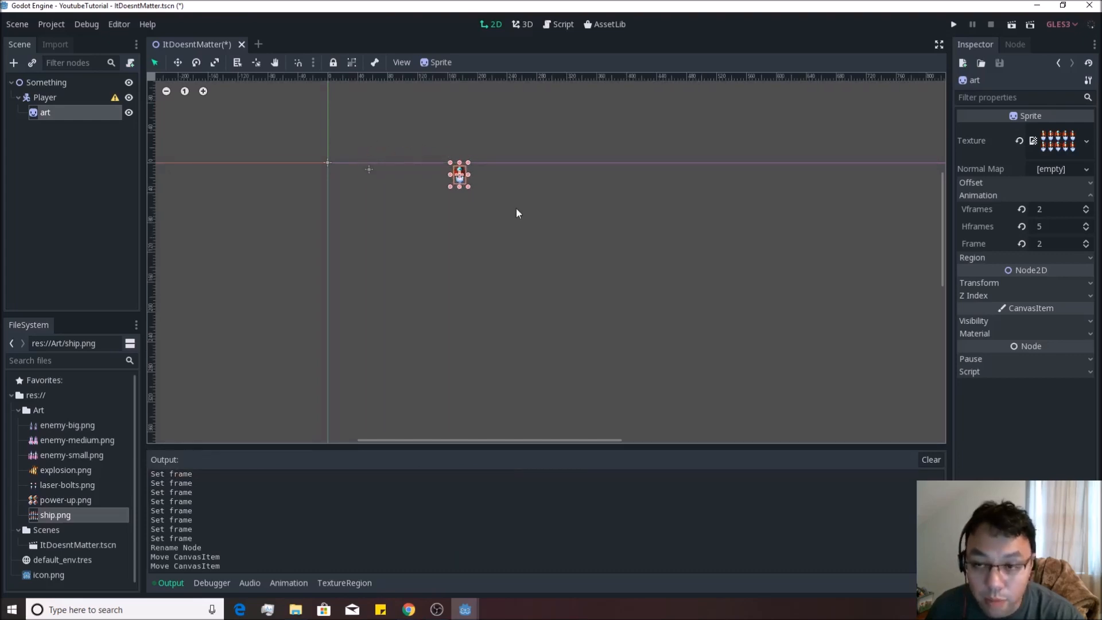
key("ctrl+z")
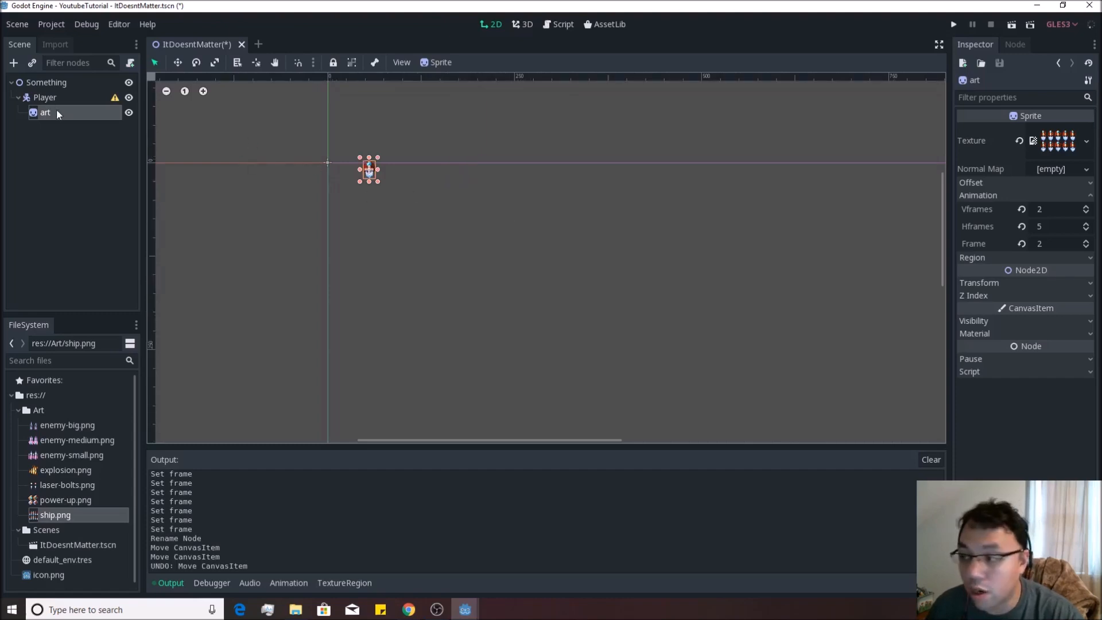
left_click_drag(370, 168, 413, 169)
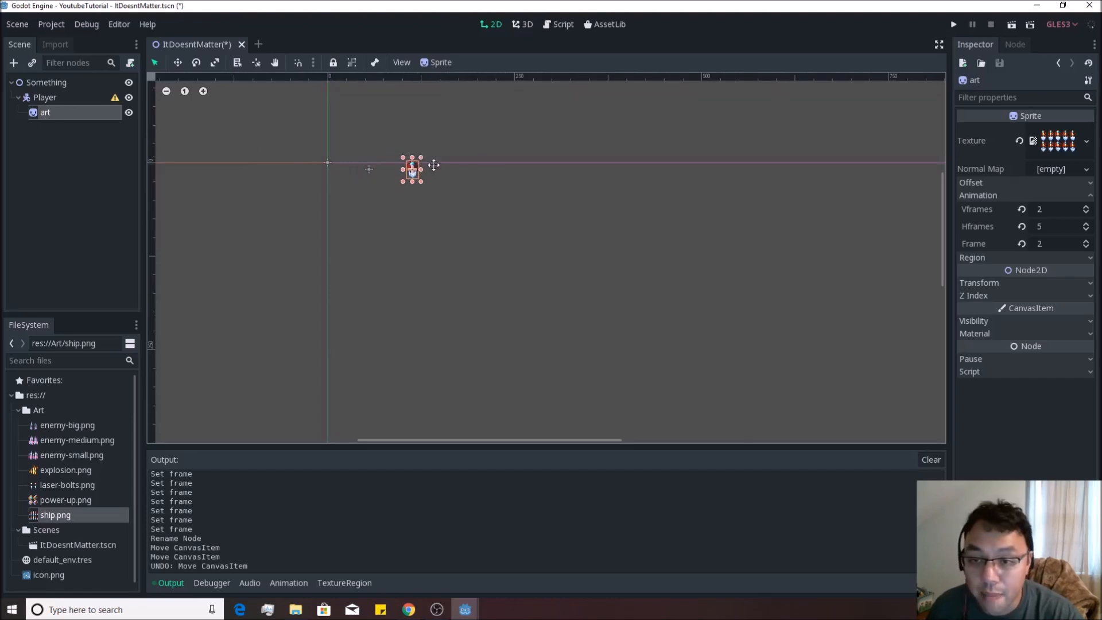
left_click_drag(413, 169, 525, 248)
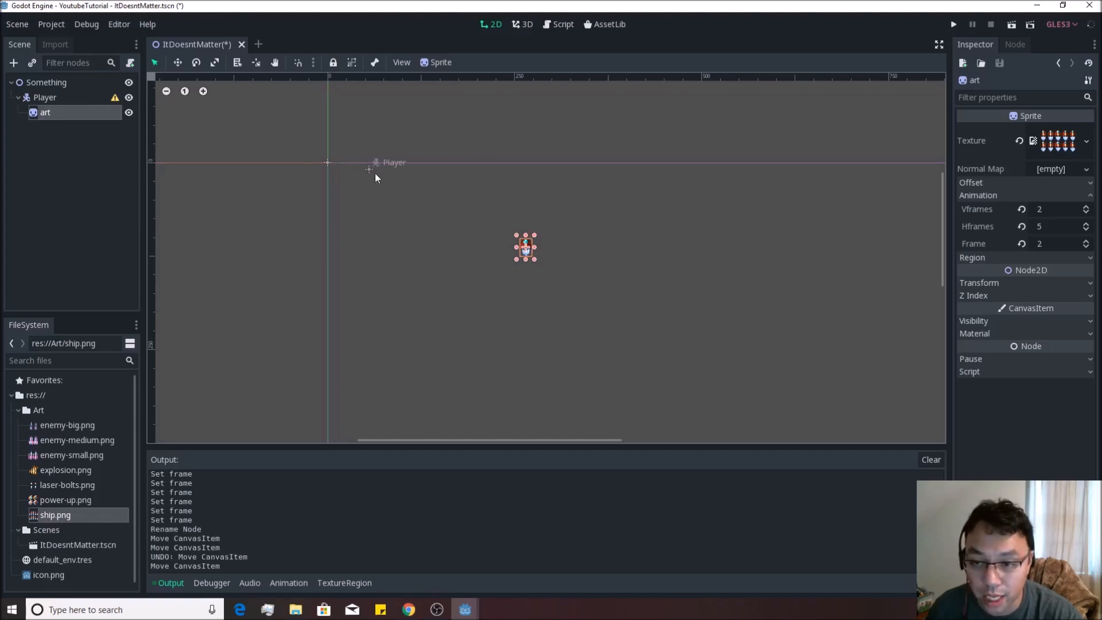
mouse_move(1002, 292)
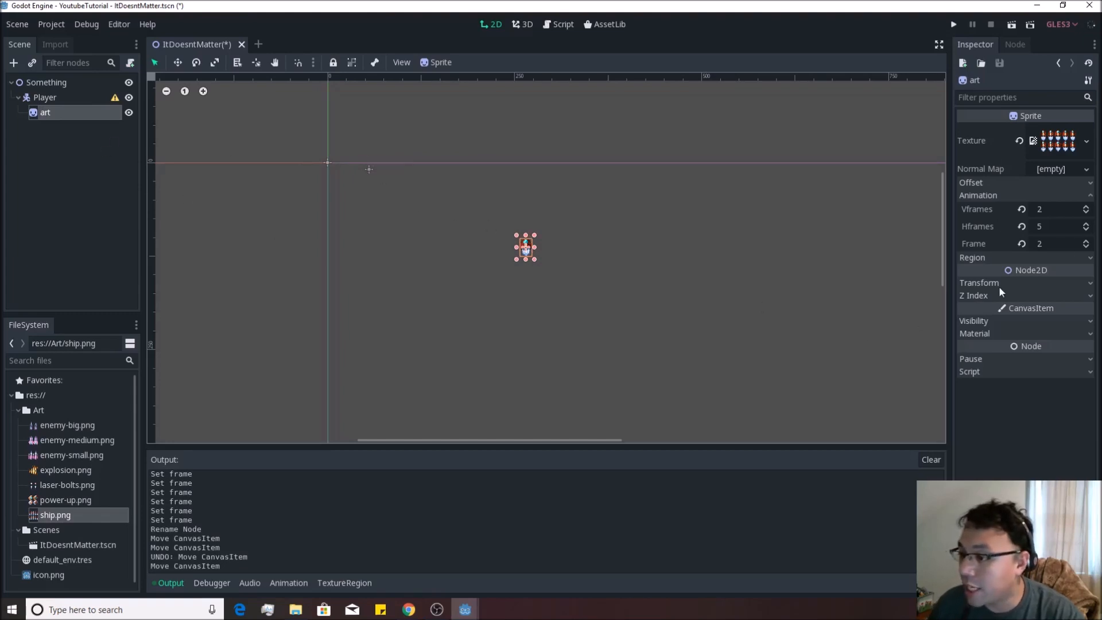
Step: Set the art sprite's Transform Position x to 0, then select the Player node
left_click(979, 283)
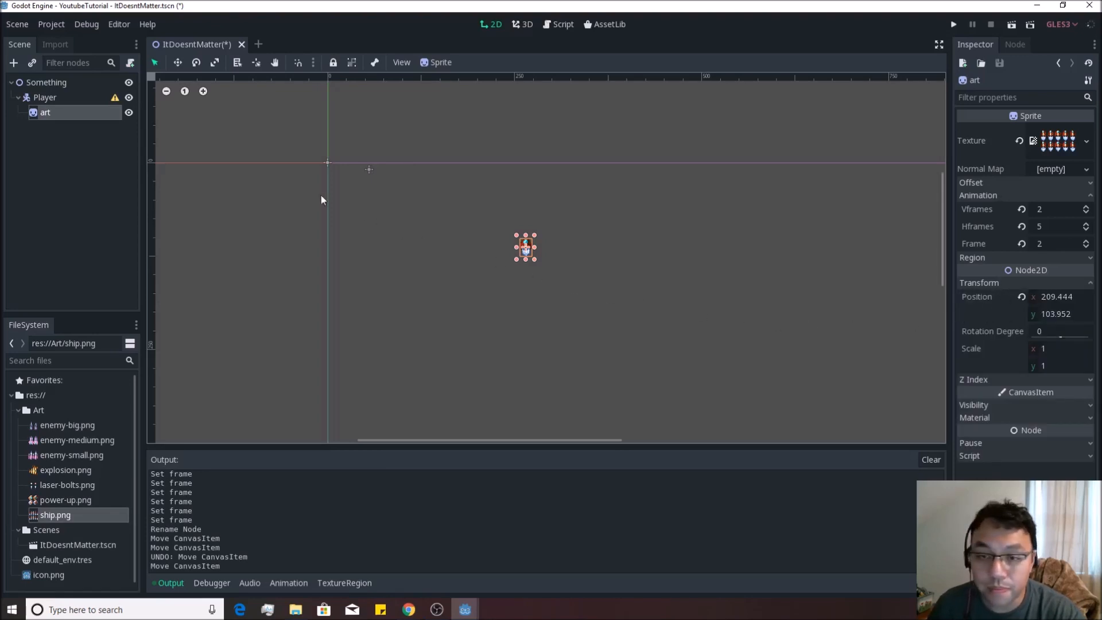
mouse_move(970, 270)
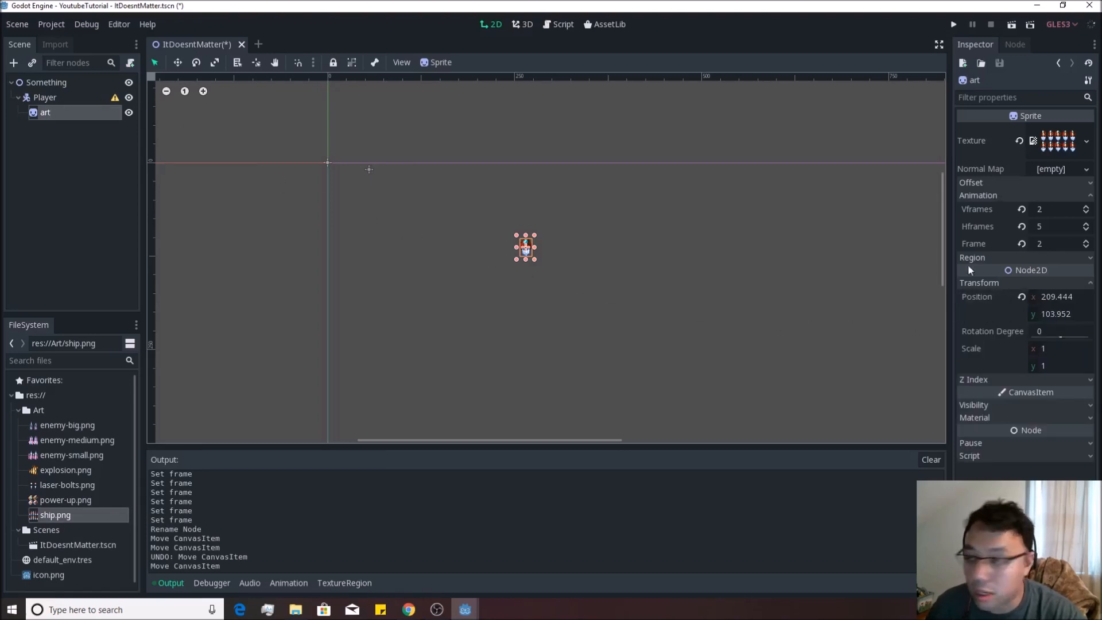
left_click(979, 282)
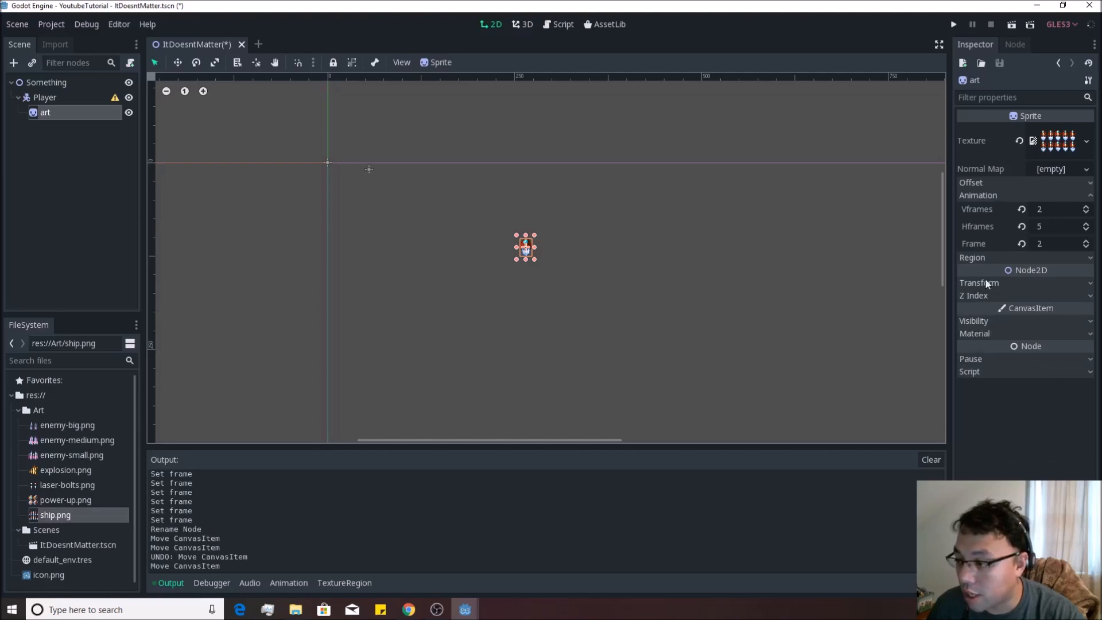
left_click(979, 282)
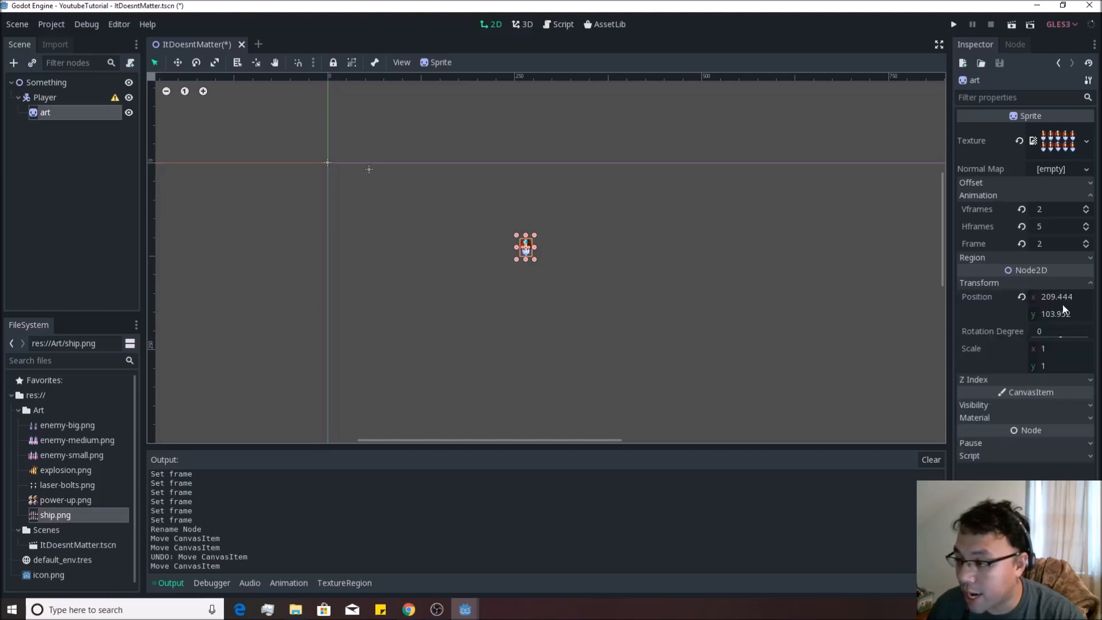
left_click(1058, 296)
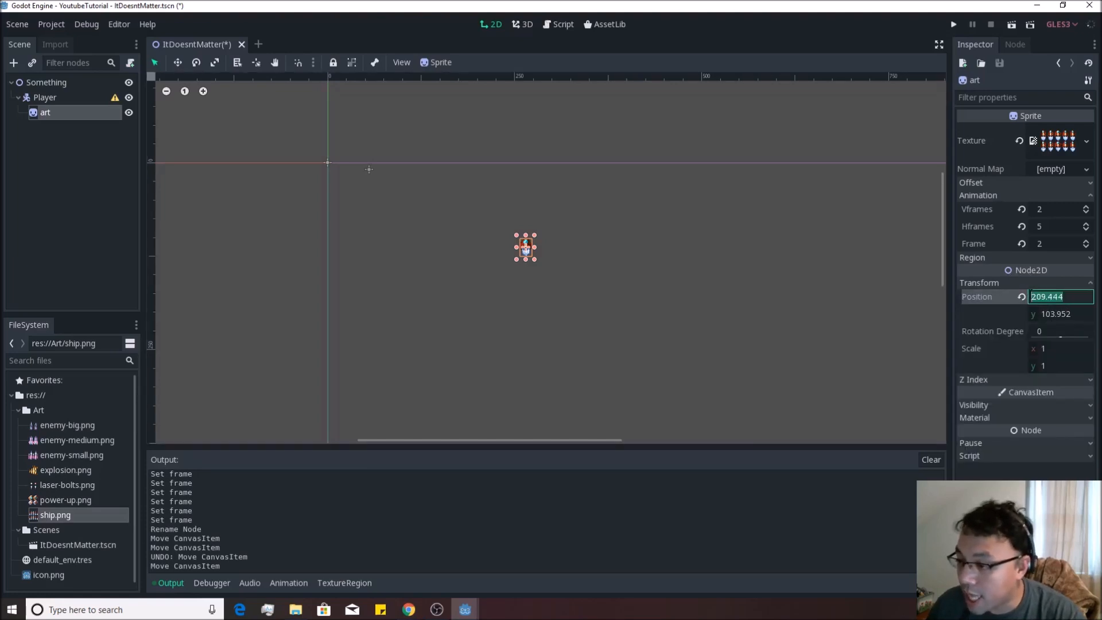
type("0")
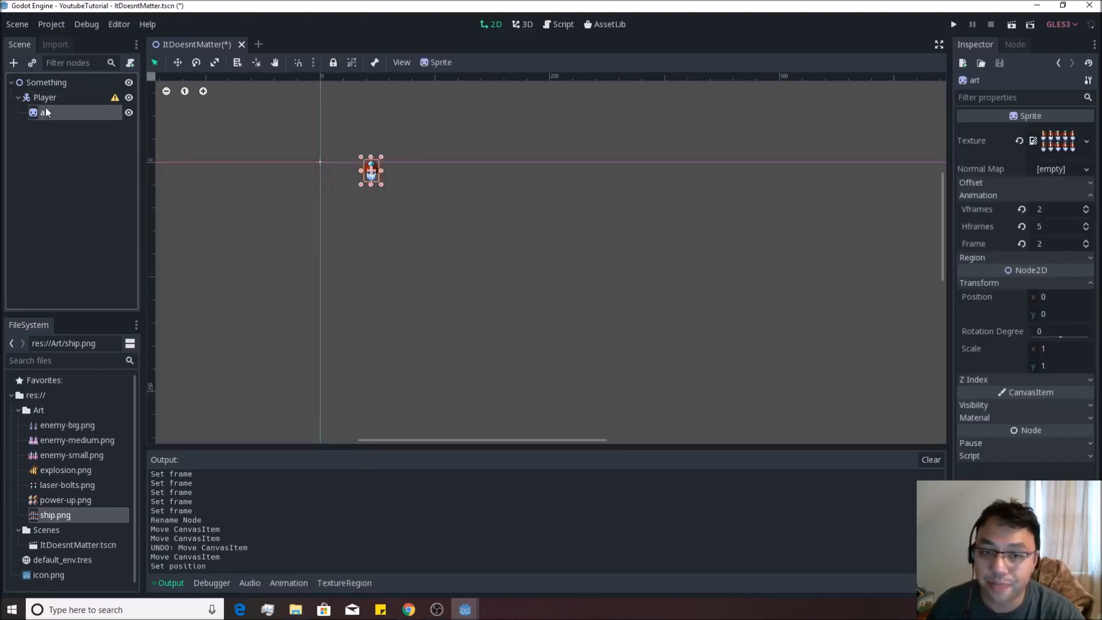
left_click(44, 97)
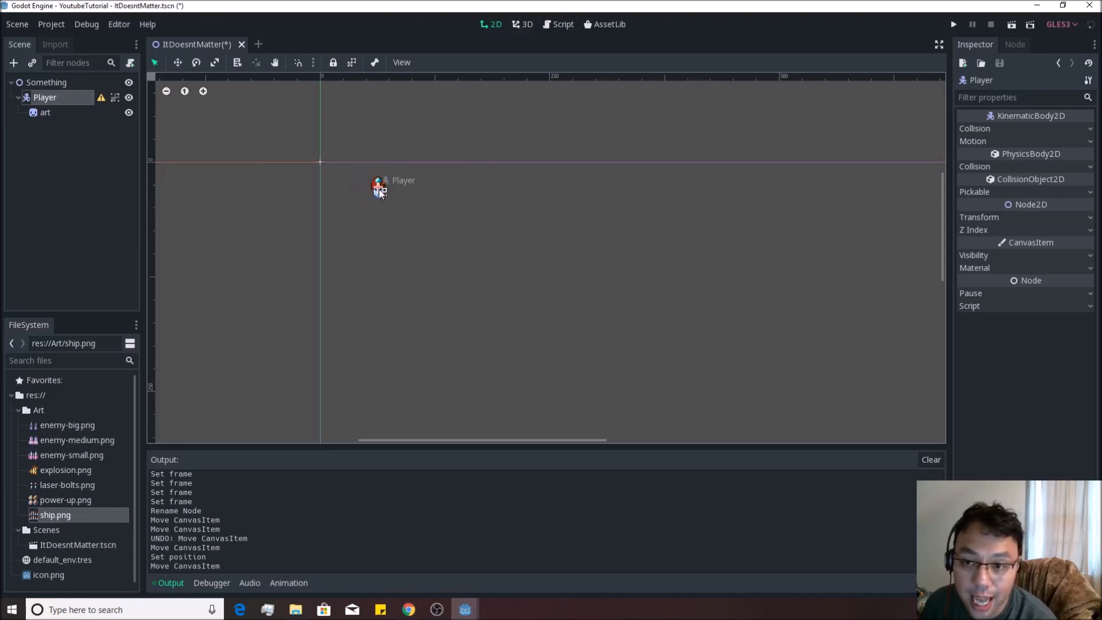
Step: Select the art and Player nodes, then run the game to test the ship
left_click(45, 112)
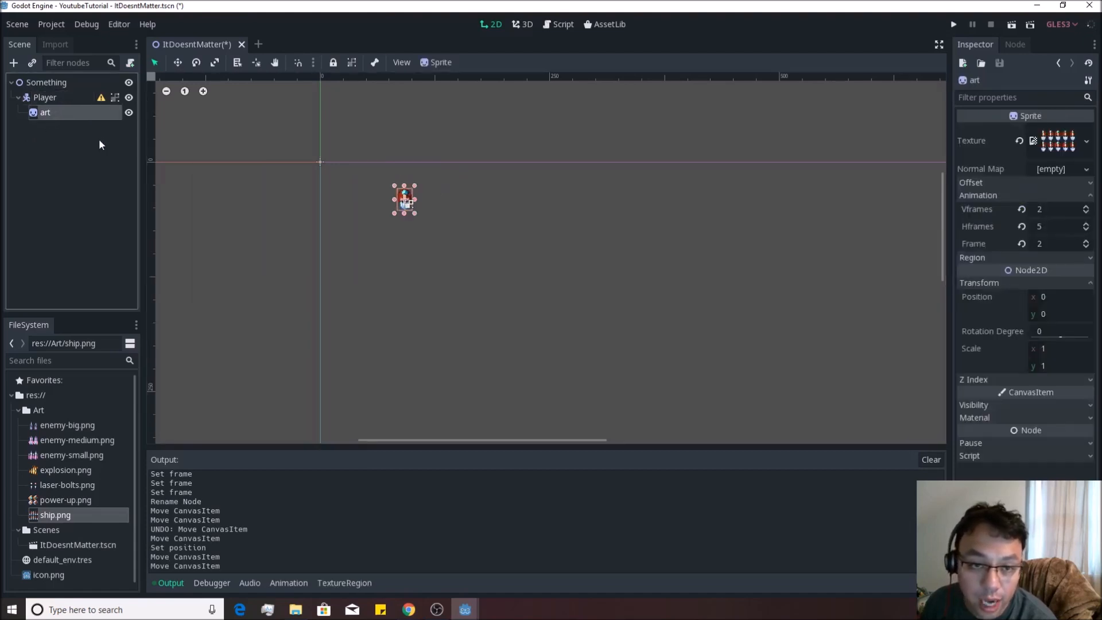
left_click(45, 97)
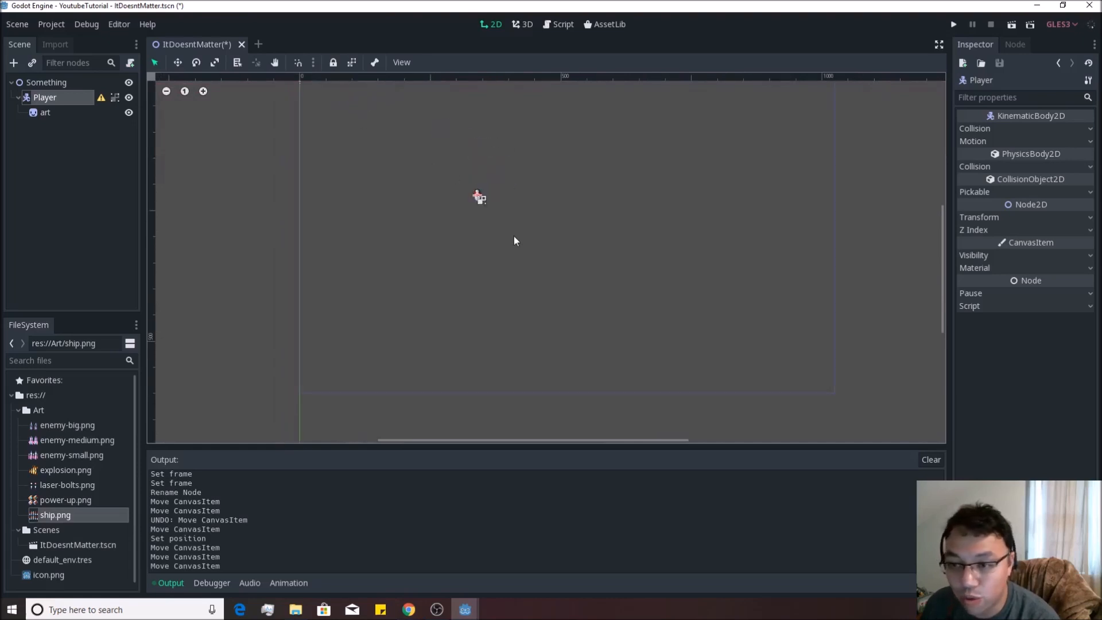
mouse_move(783, 172)
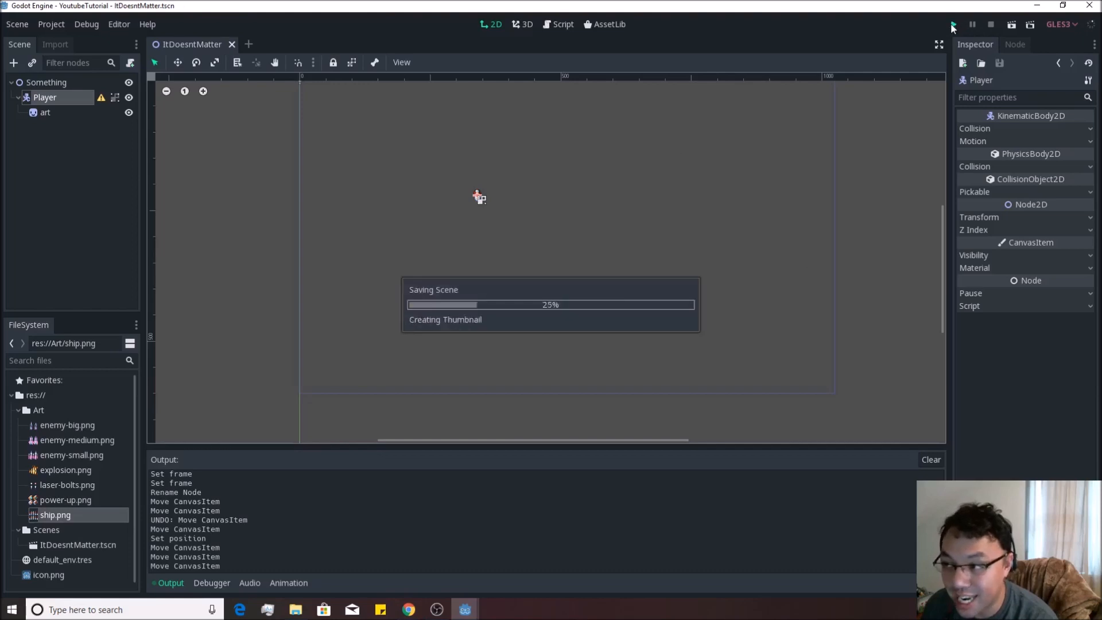
left_click(954, 25)
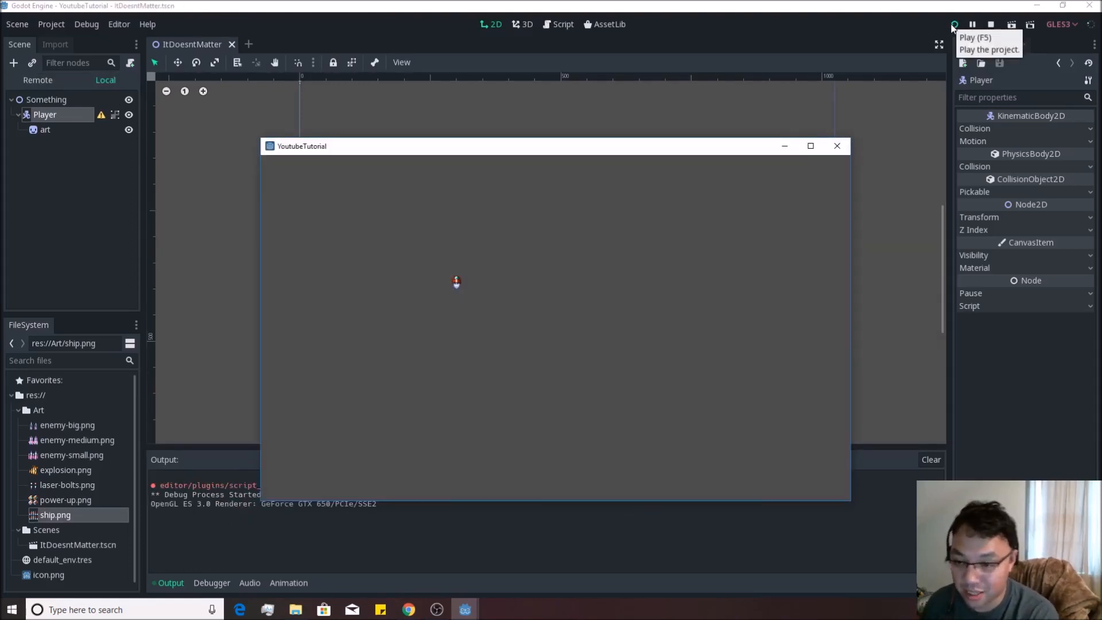
mouse_move(464, 295)
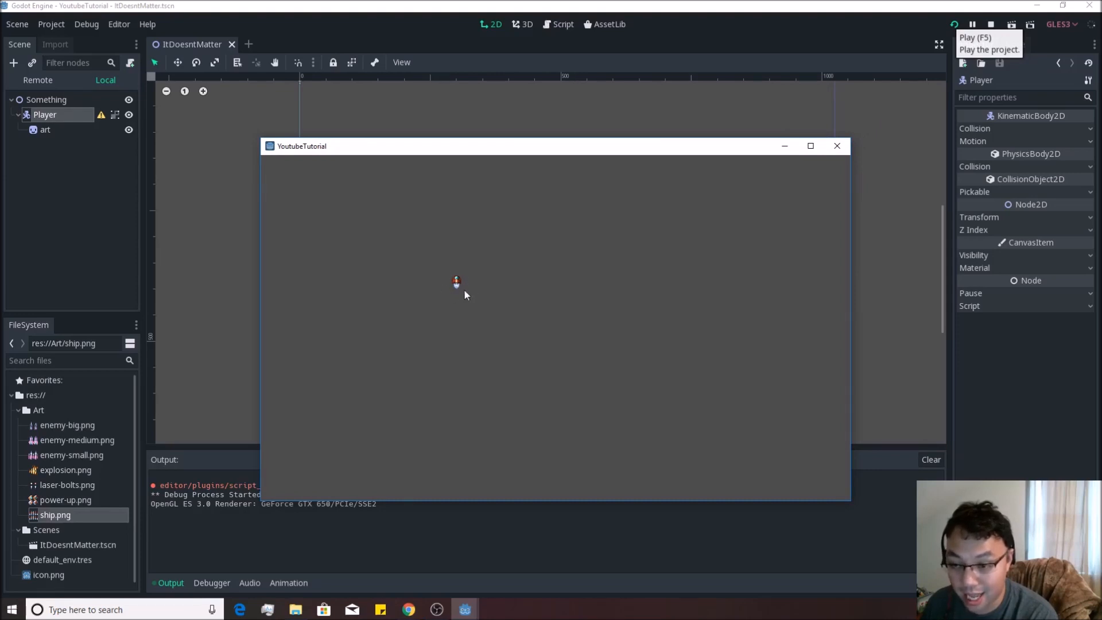
mouse_move(510, 291)
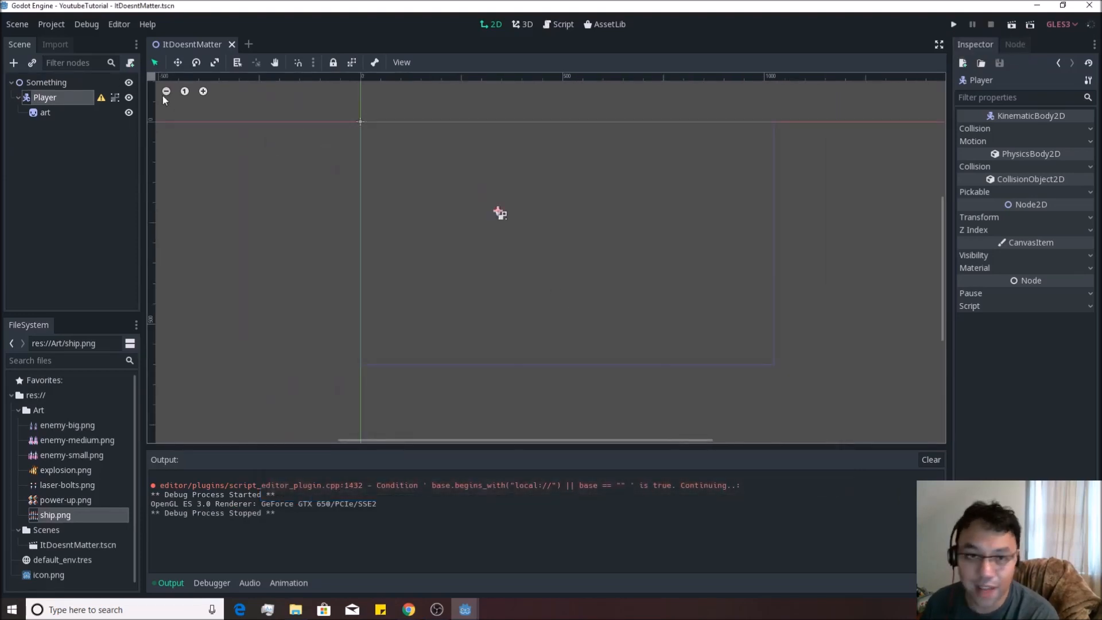
Step: In Project Settings under Display > Window, set the window width to 640 and height to 480
left_click(51, 24)
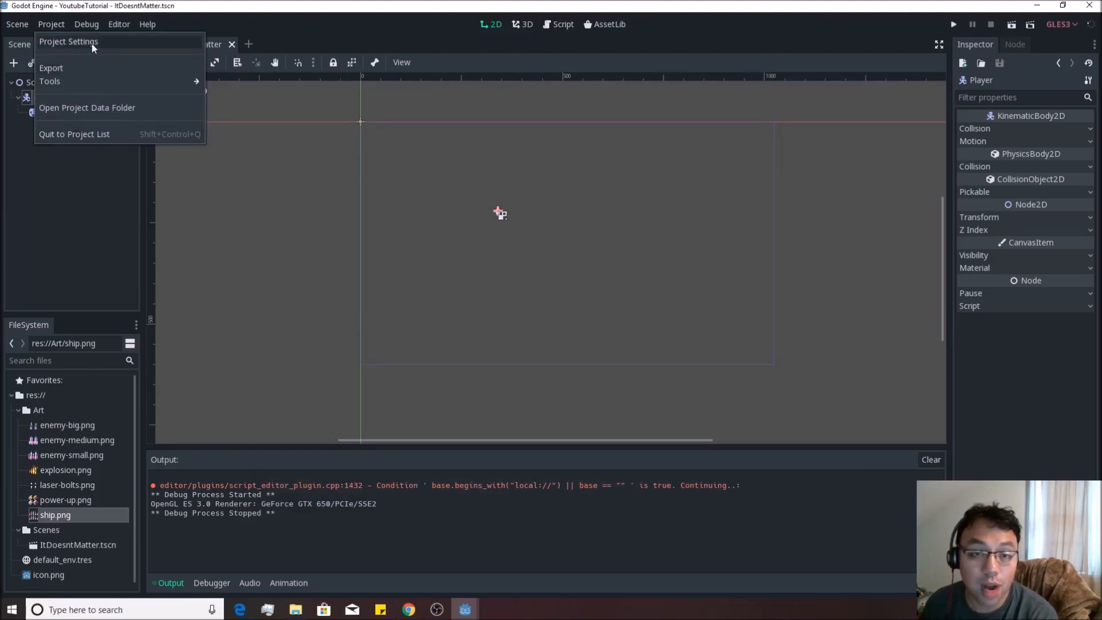
left_click(68, 41)
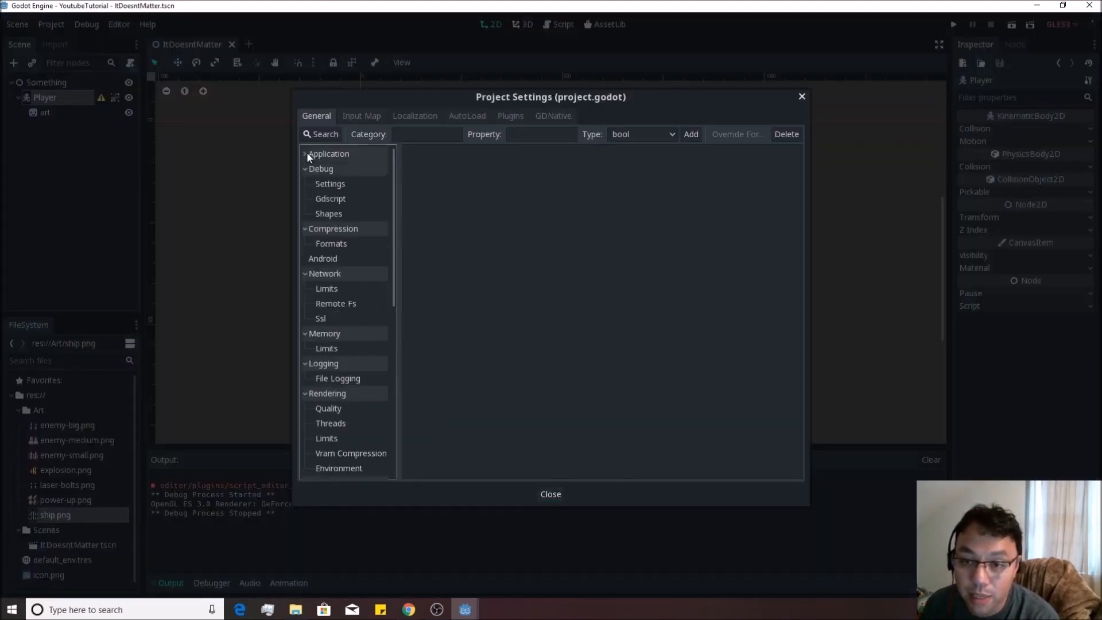
left_click(305, 154)
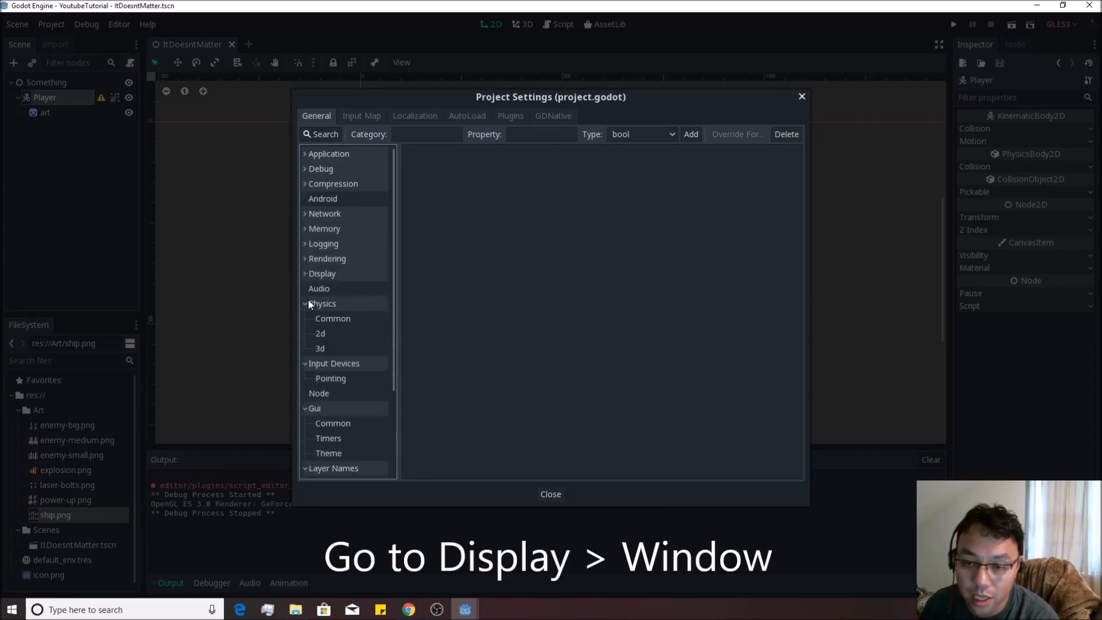
left_click(322, 274)
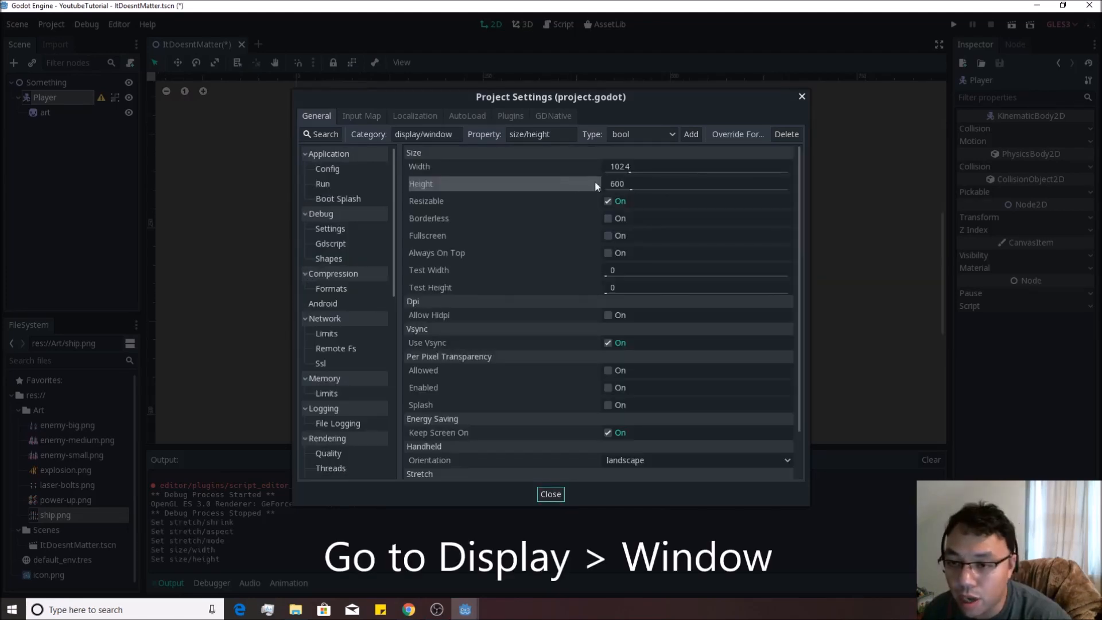
left_click(696, 166)
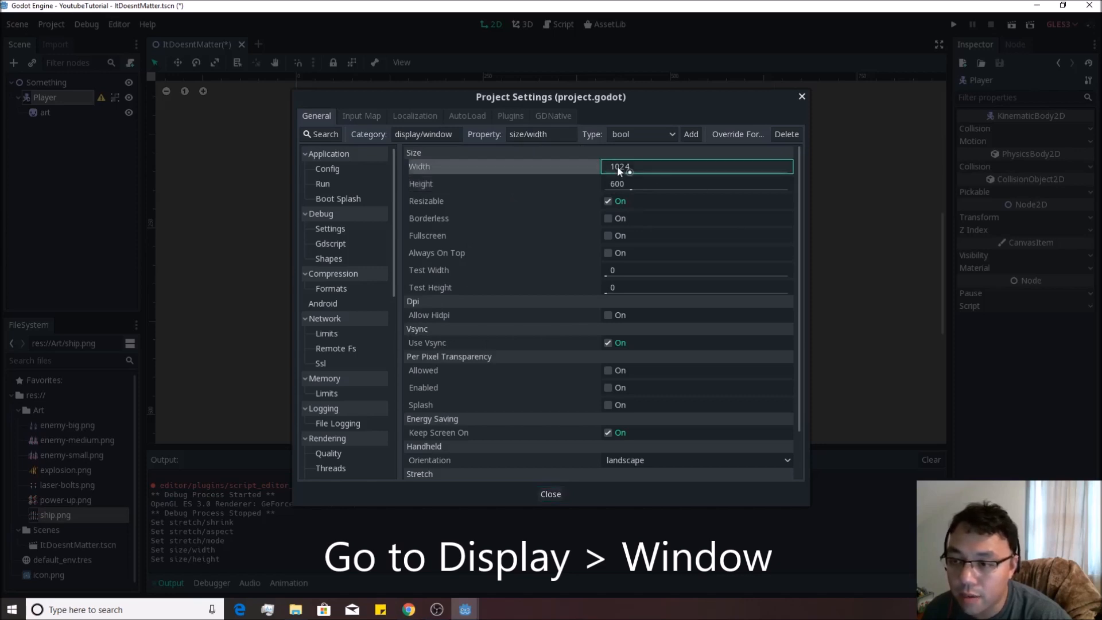
type("640")
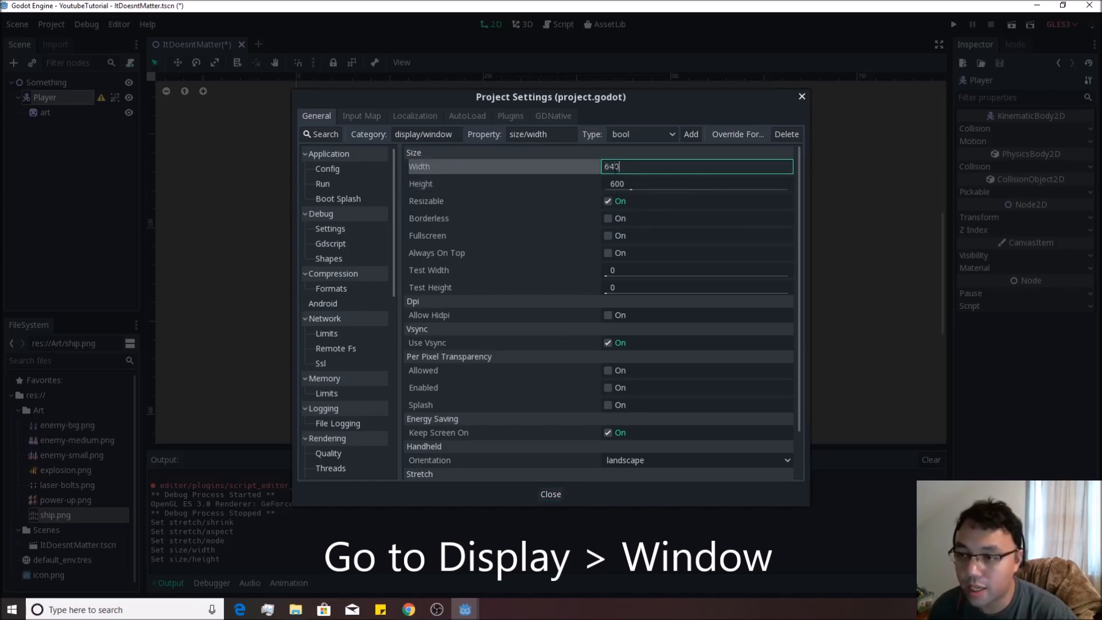
left_click(696, 183)
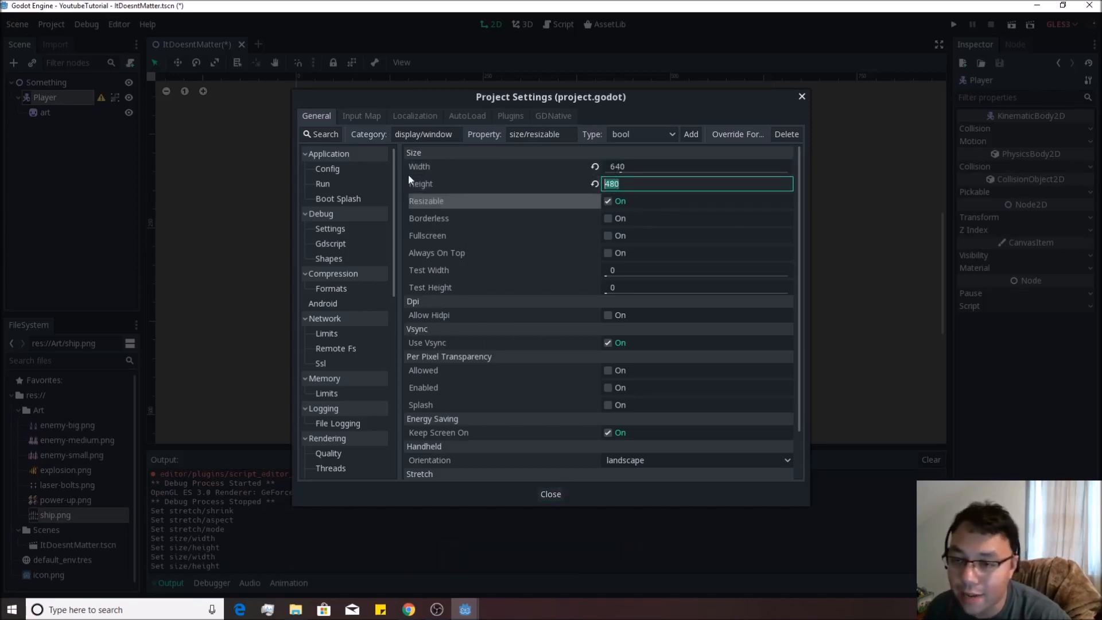
Step: Set Stretch Mode to 2d and Aspect to keep, then close Project Settings
scroll("down", 3)
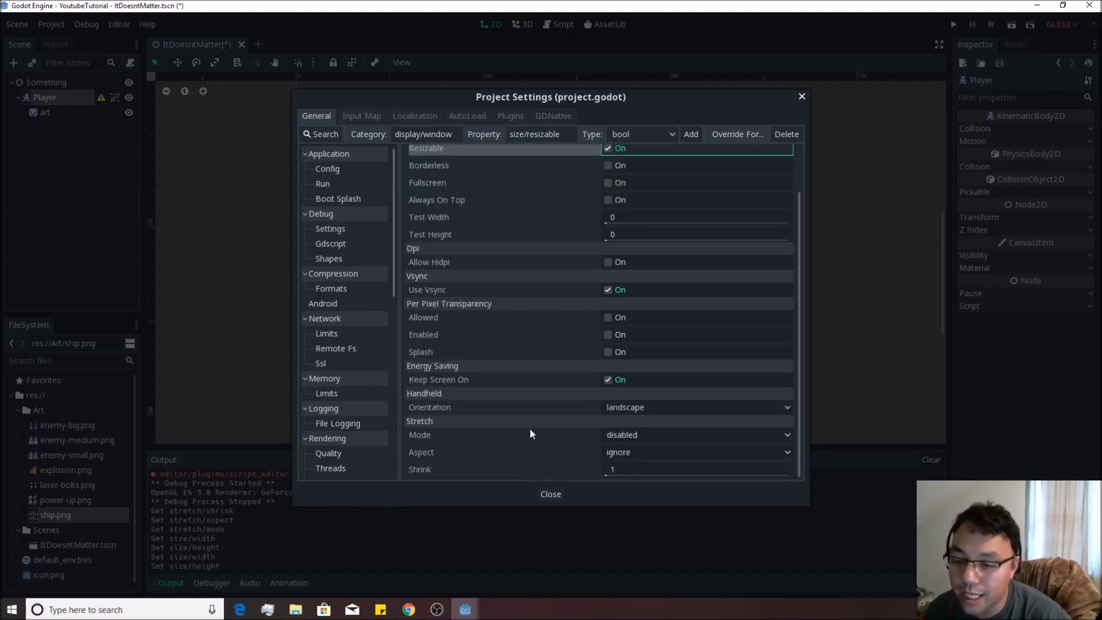
left_click(696, 435)
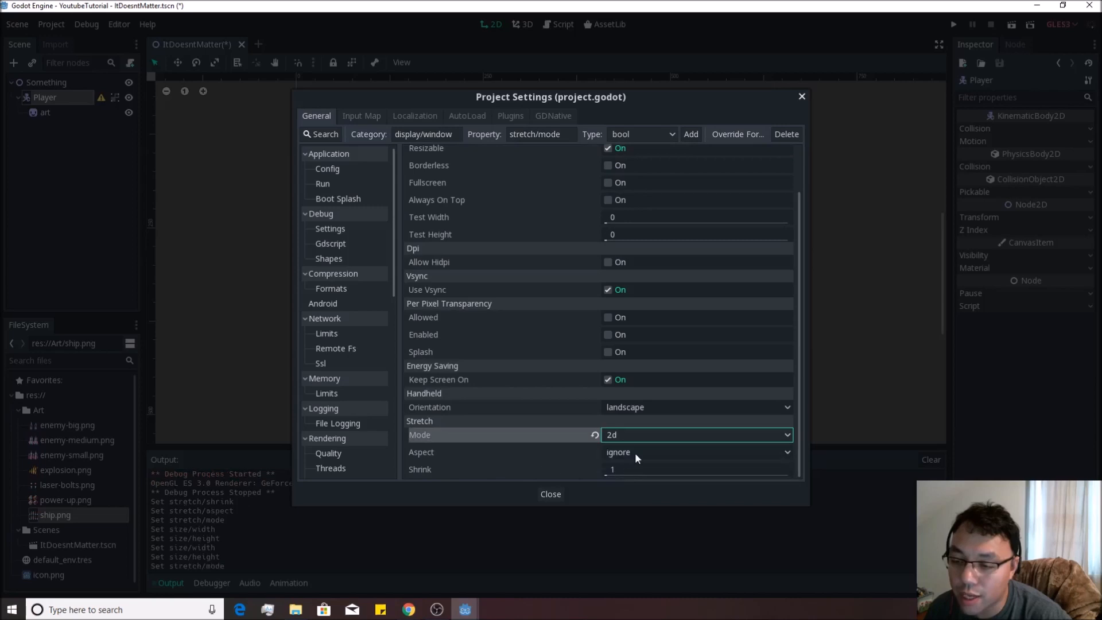
left_click(696, 452)
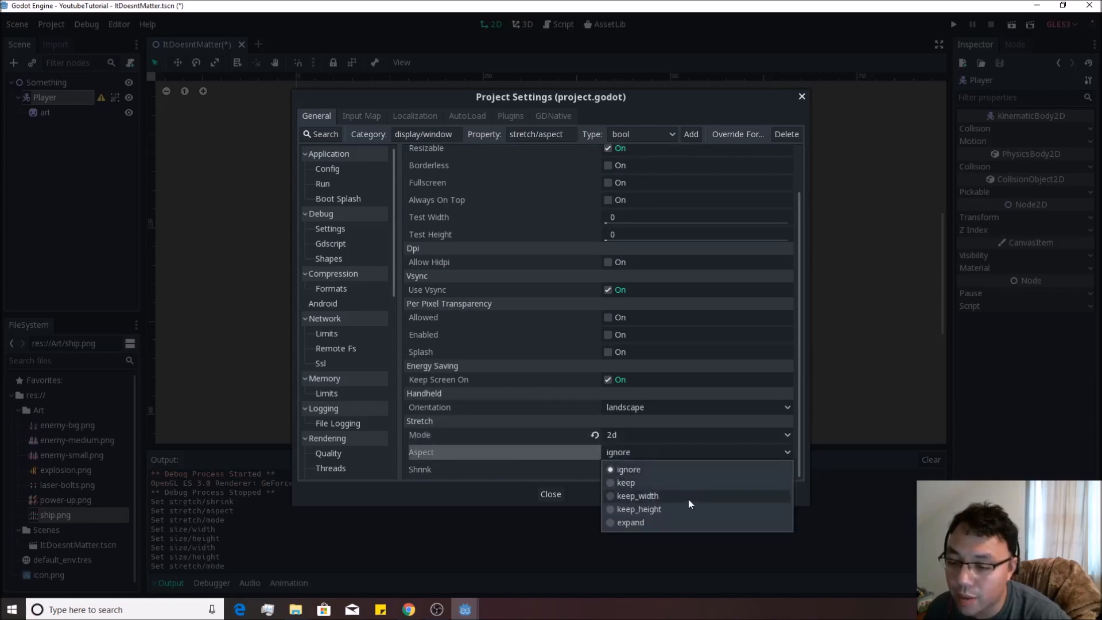
left_click(626, 483)
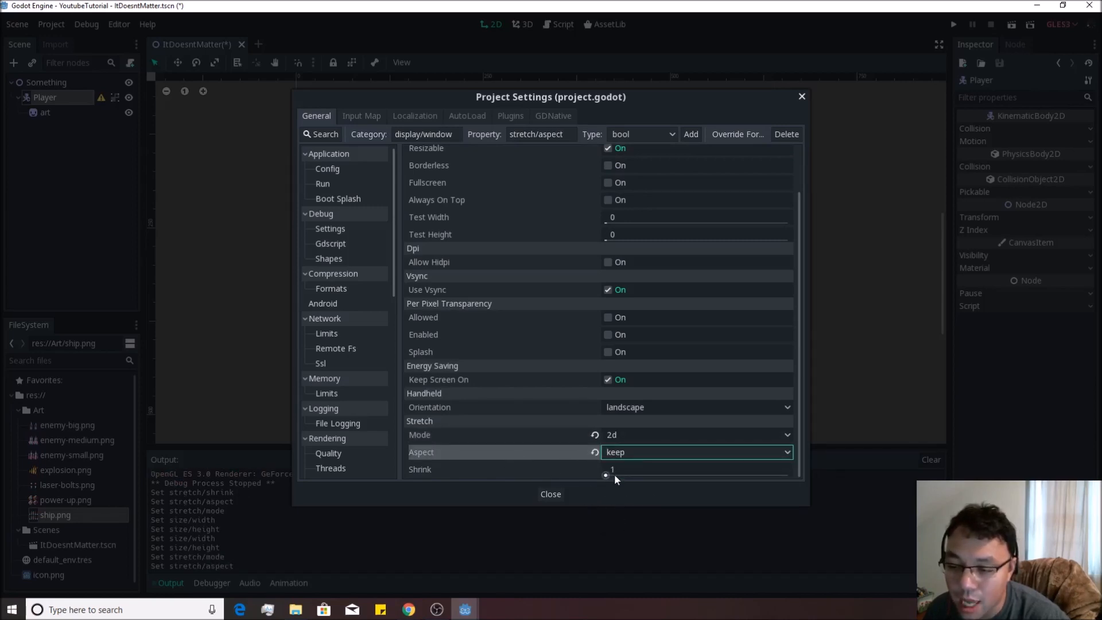
left_click(551, 494)
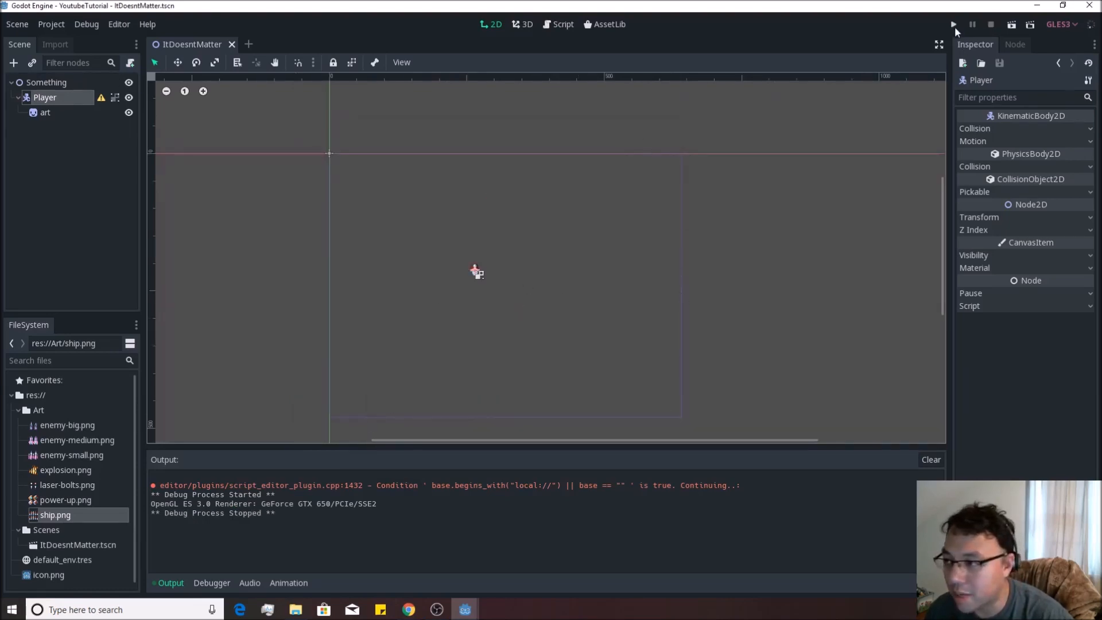
Step: Run the game to check the ship in the 640×480 window, then stop it
left_click(954, 24)
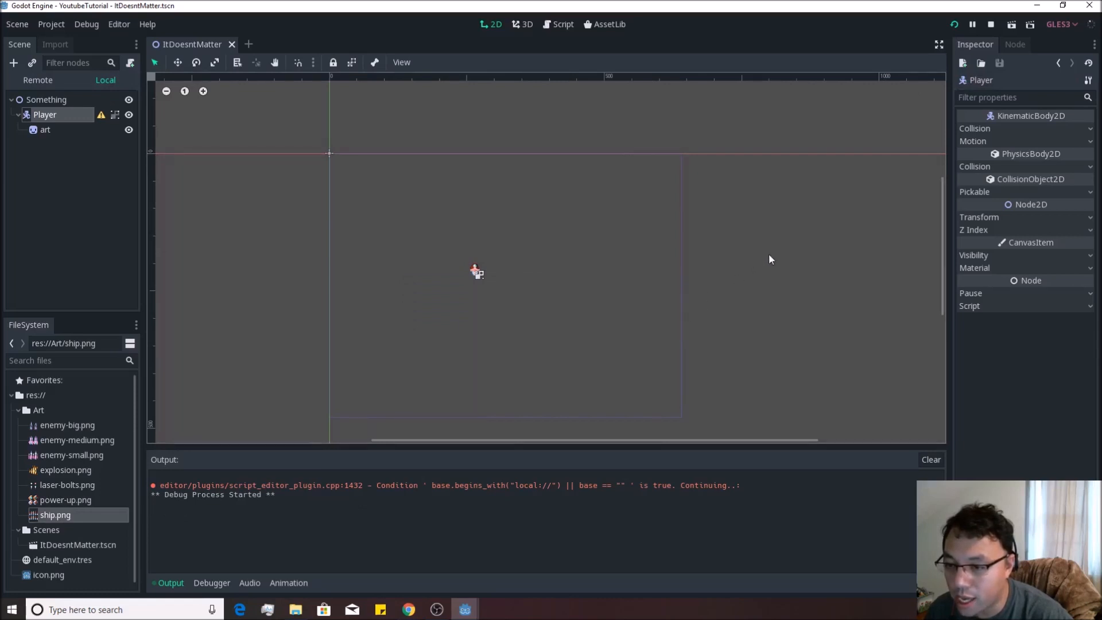
left_click(973, 24)
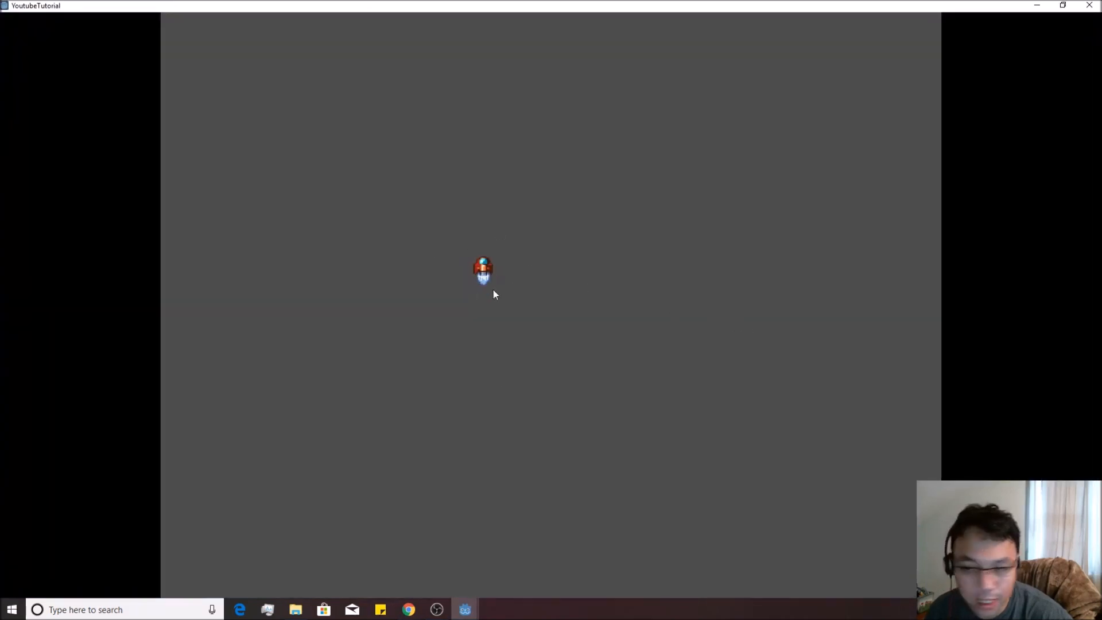
mouse_move(831, 530)
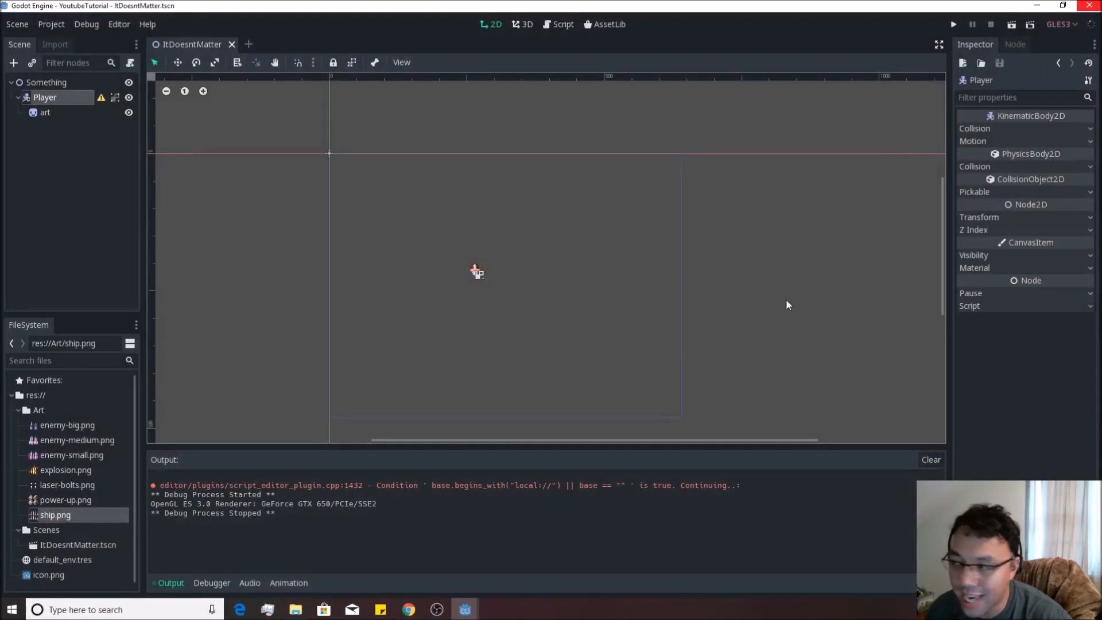
mouse_move(785, 308)
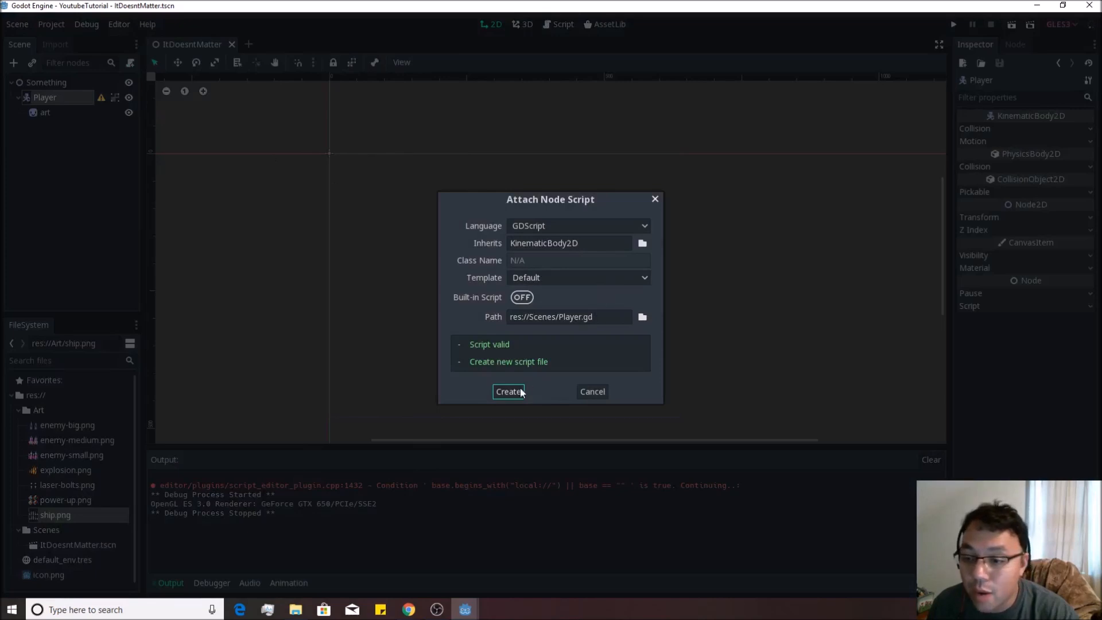
Step: Create the GDScript res://Scenes/Player.gd and add blank lines below its declaration
left_click(508, 392)
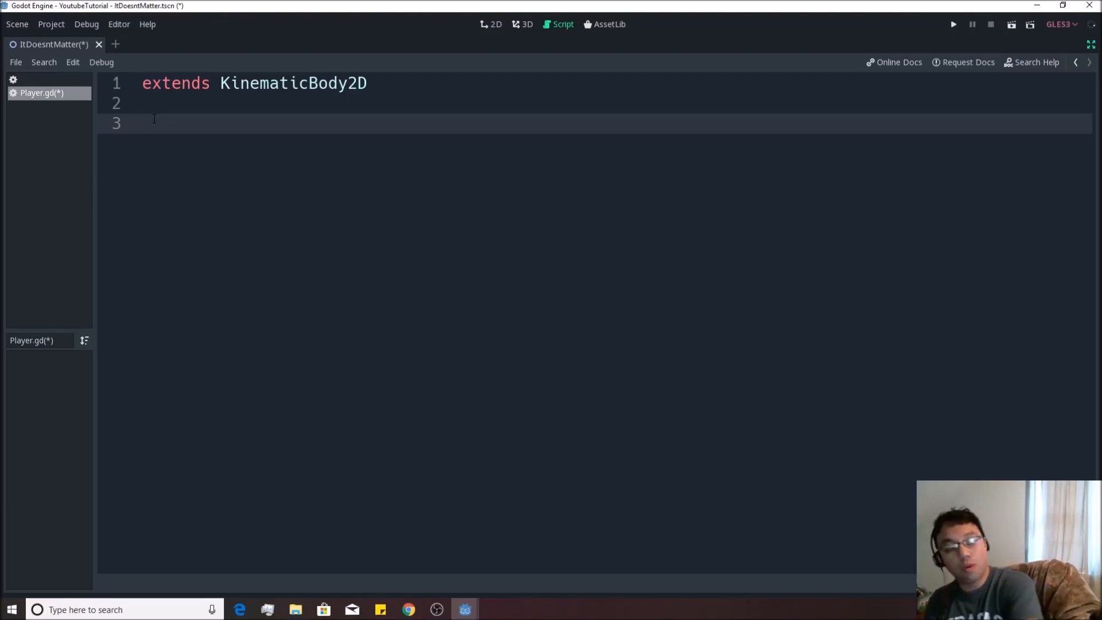
key("enter")
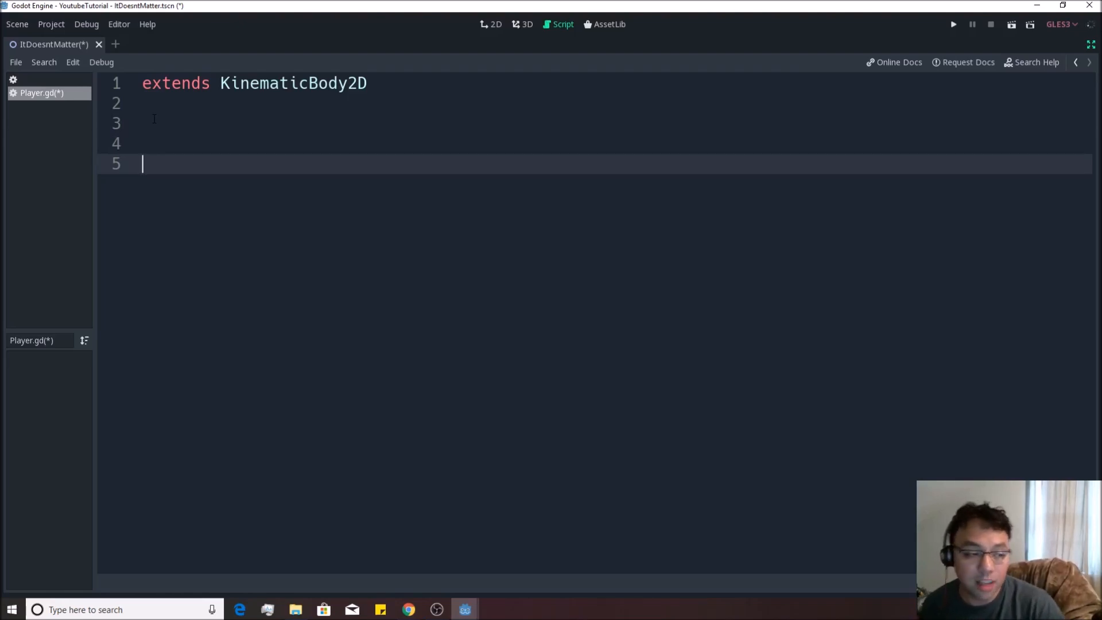
Step: Write func _physics_process(delta): in Player.gd using autocomplete
type("func _")
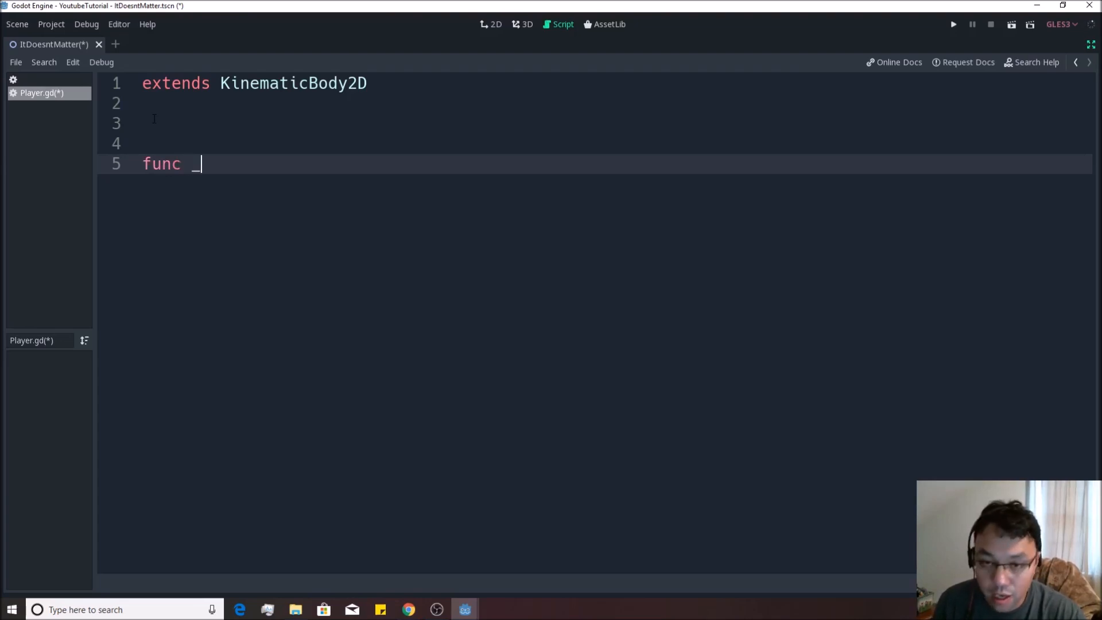
type("physics_process(delta):")
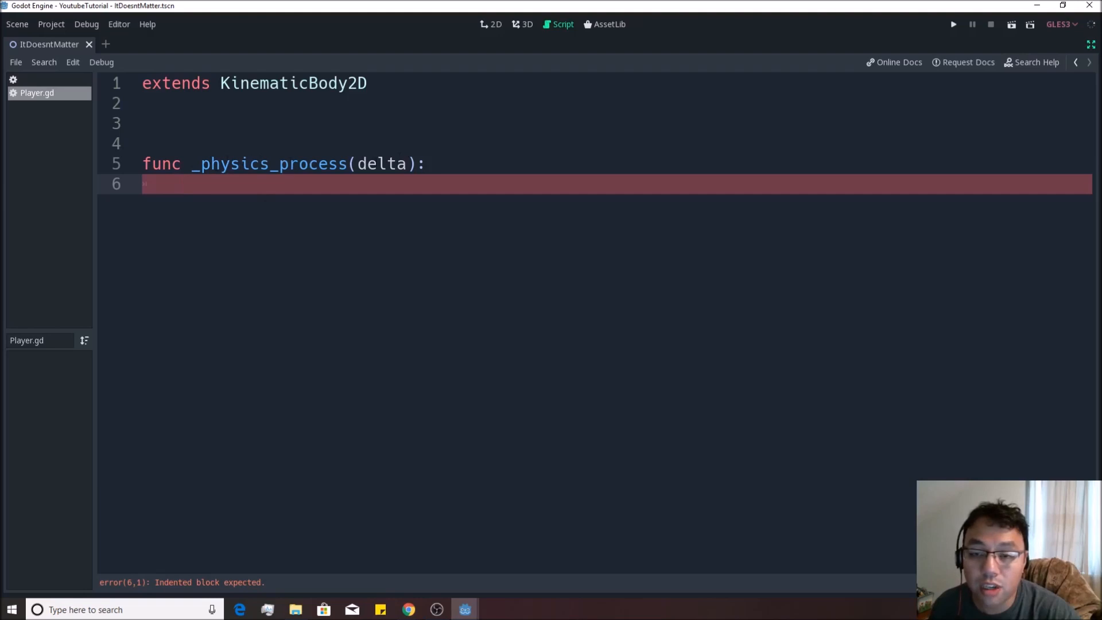
left_click(181, 185)
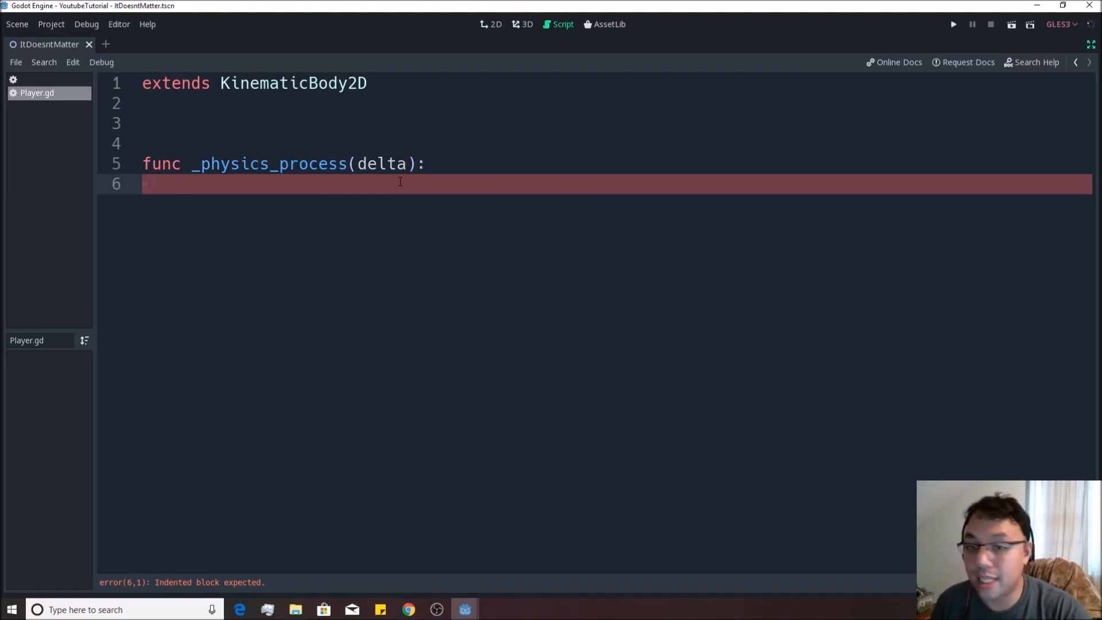
Step: Type a translate( call on line 6 inside _physics_process
type("translate(")
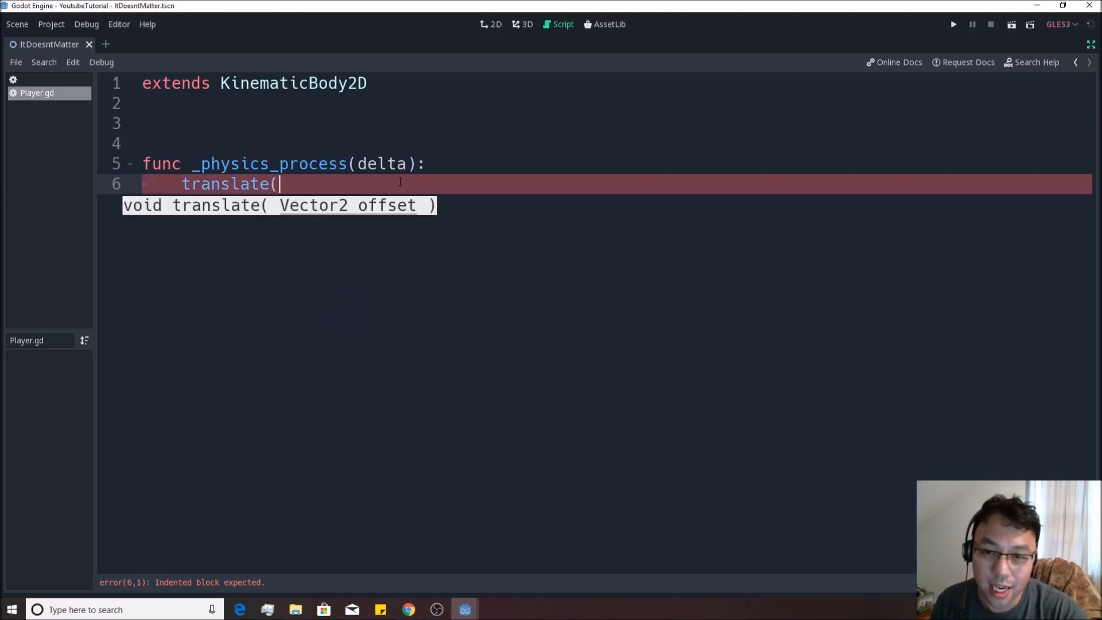
type(")")
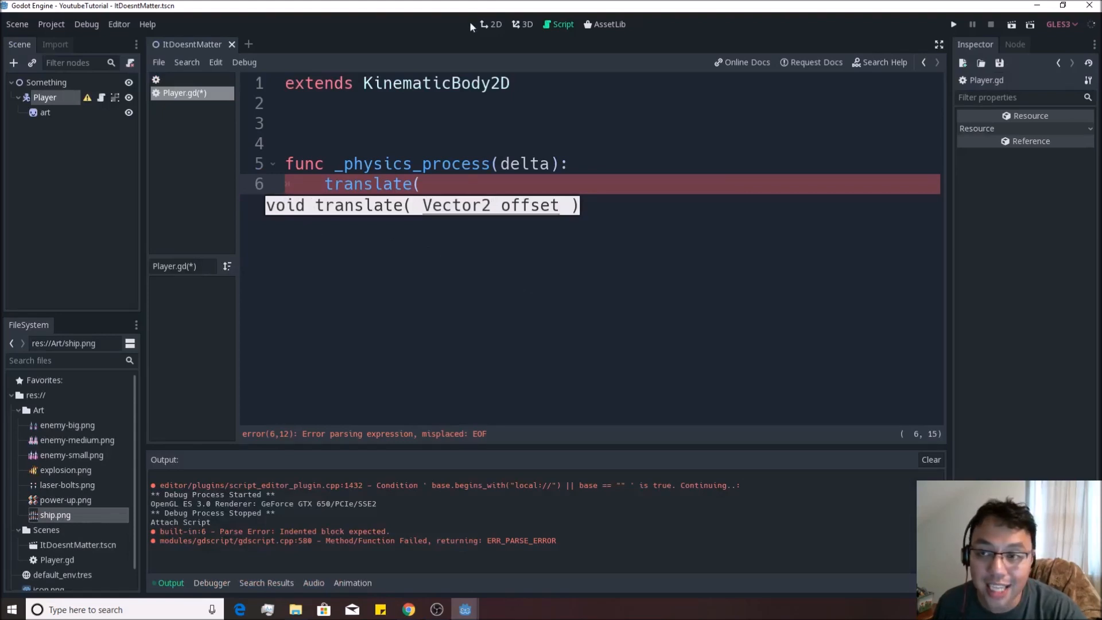
left_click(495, 24)
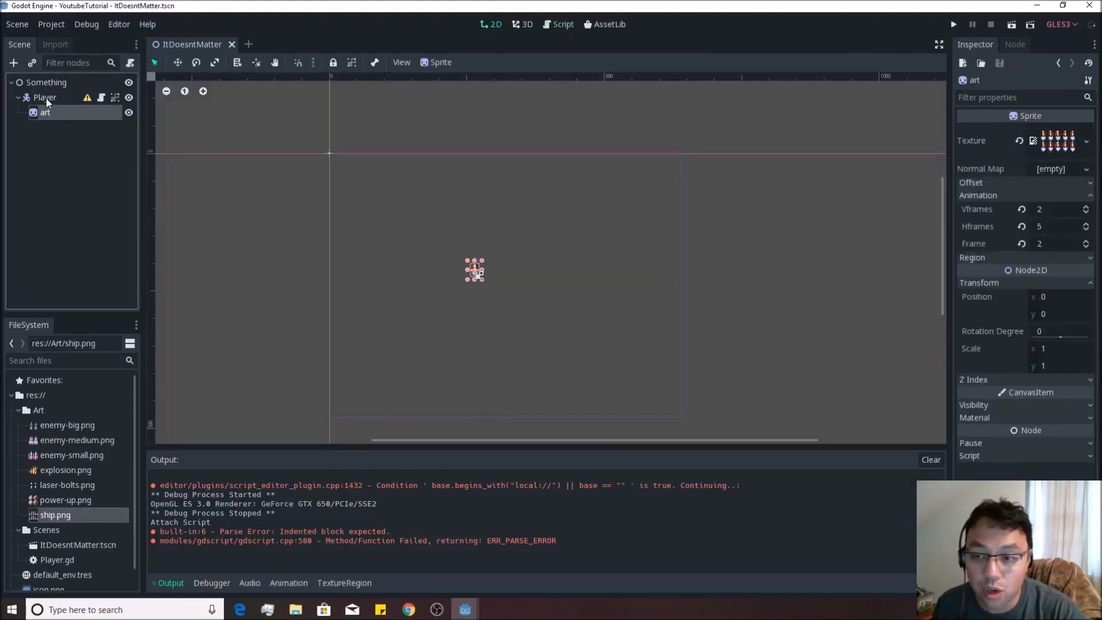
left_click(44, 97)
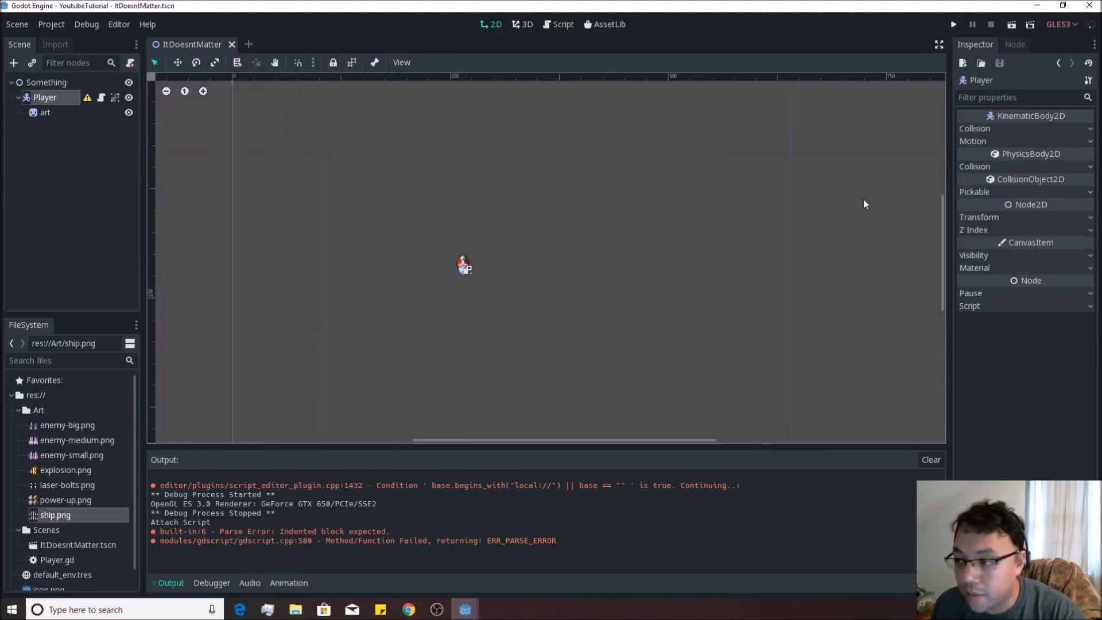
left_click(979, 217)
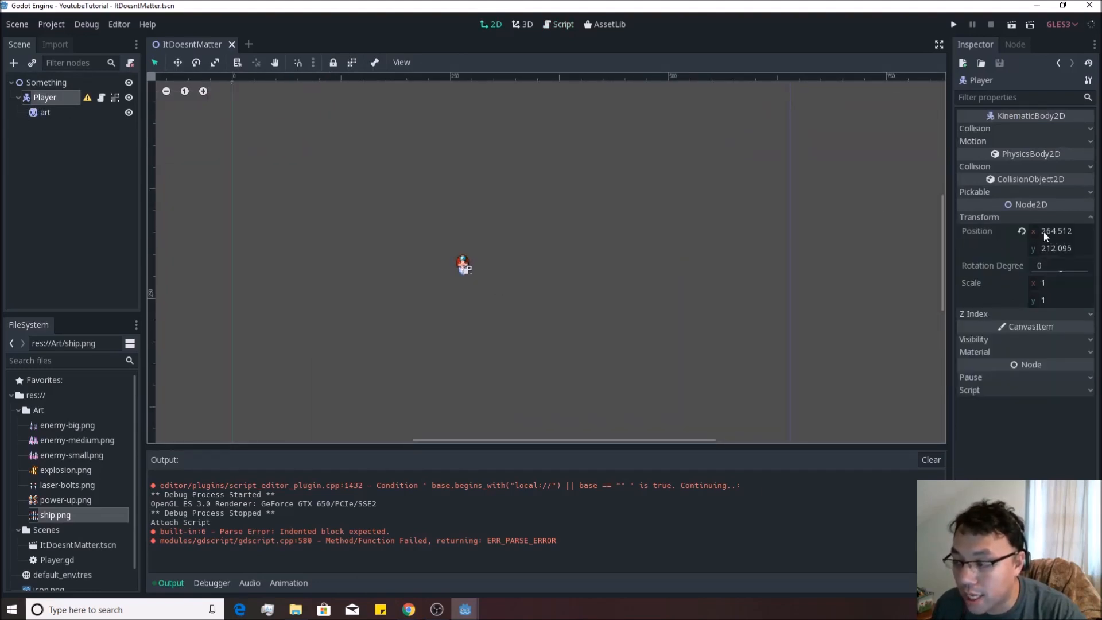
mouse_move(1072, 236)
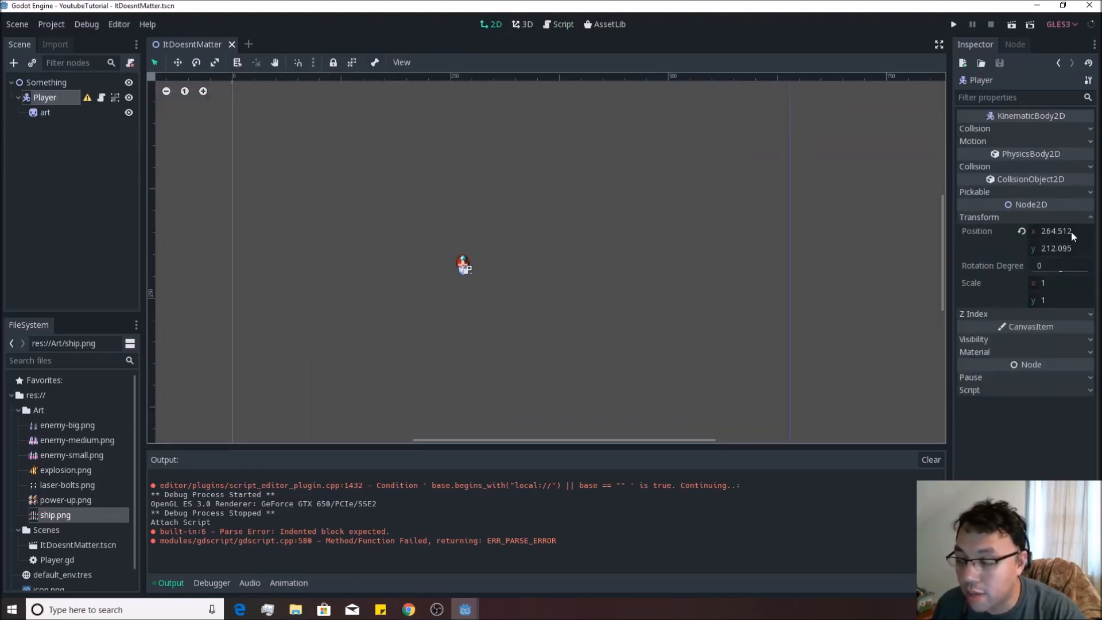
mouse_move(1047, 248)
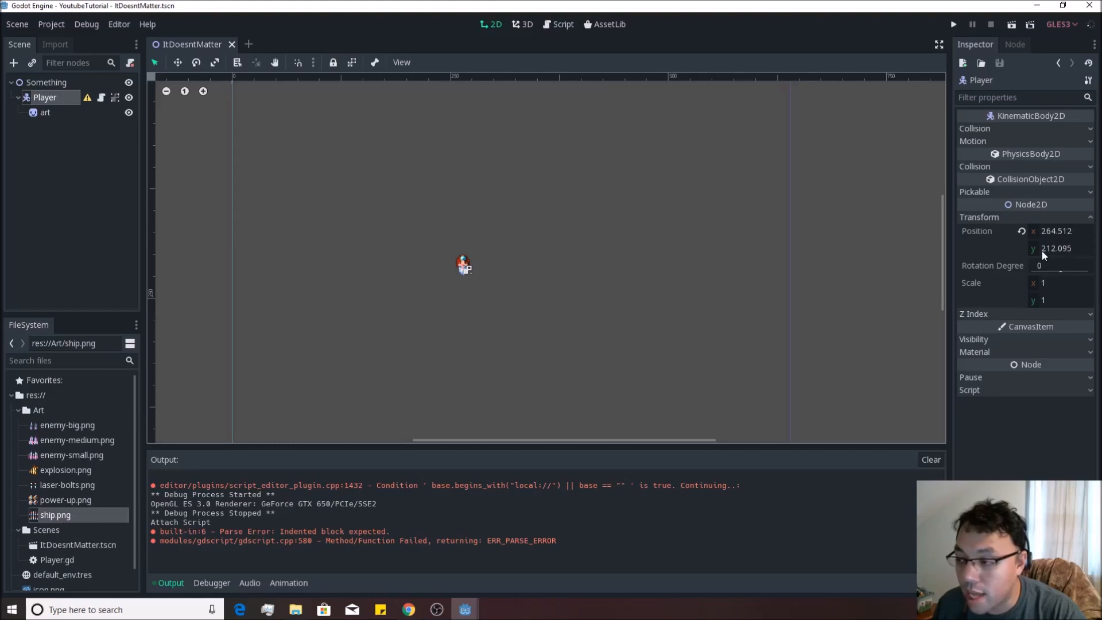
mouse_move(1067, 254)
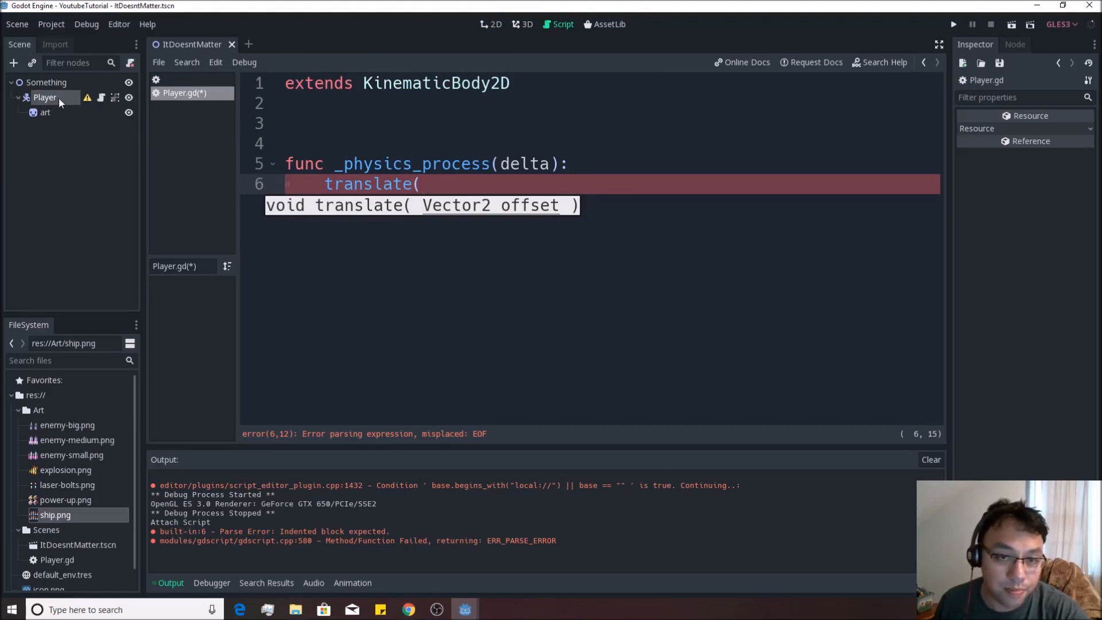
Step: Expand the code editor and write print(position) inside _physics_process
left_click(938, 45)
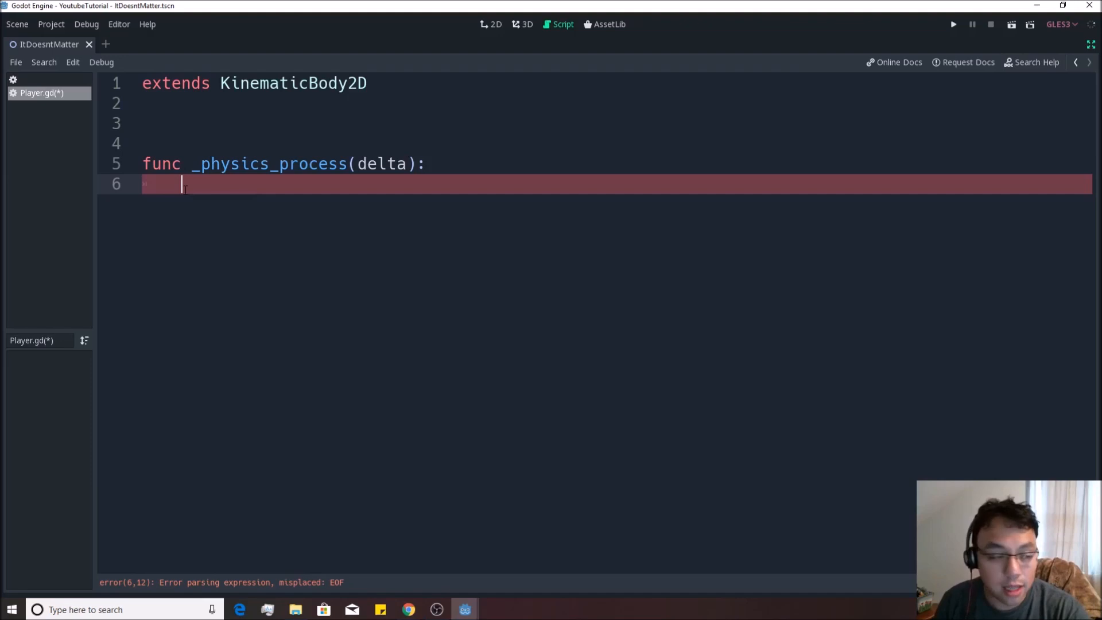
type("position")
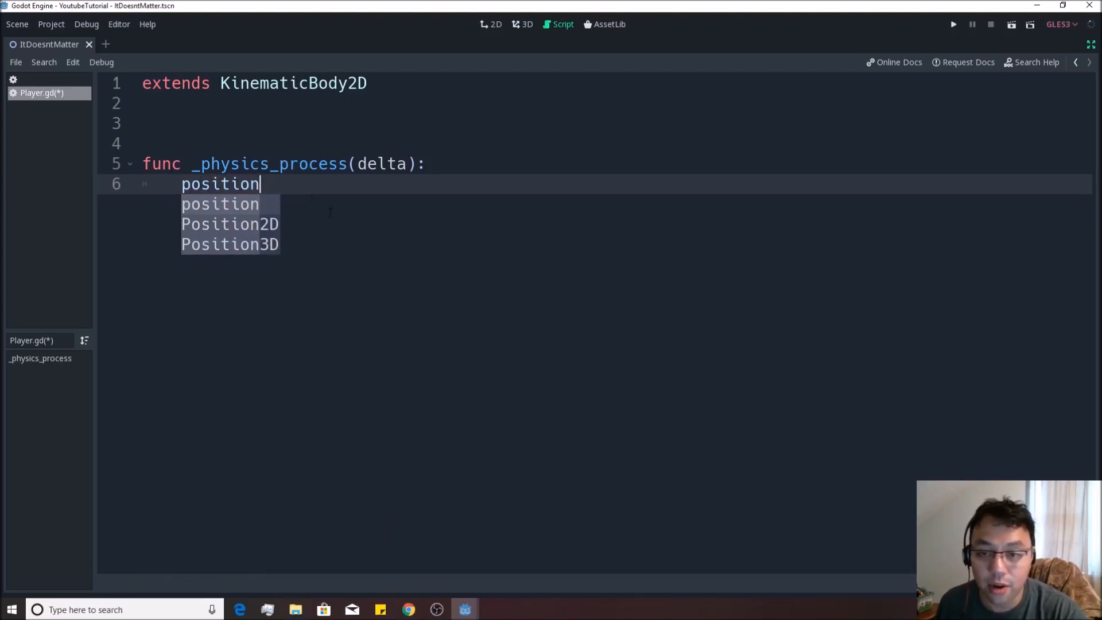
type("pri")
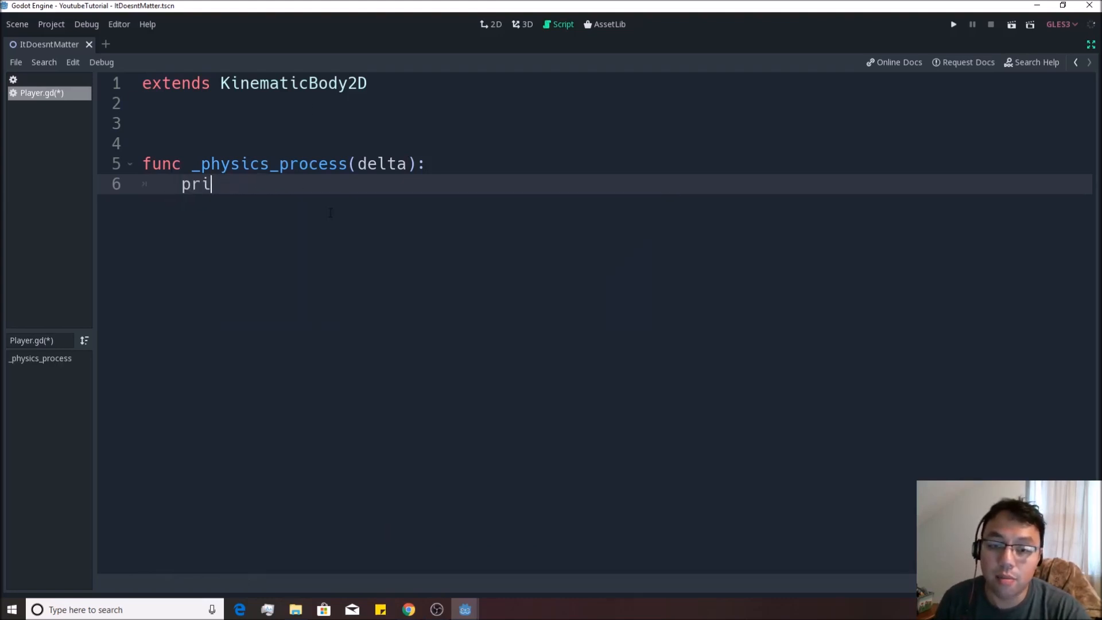
type("nt(position")
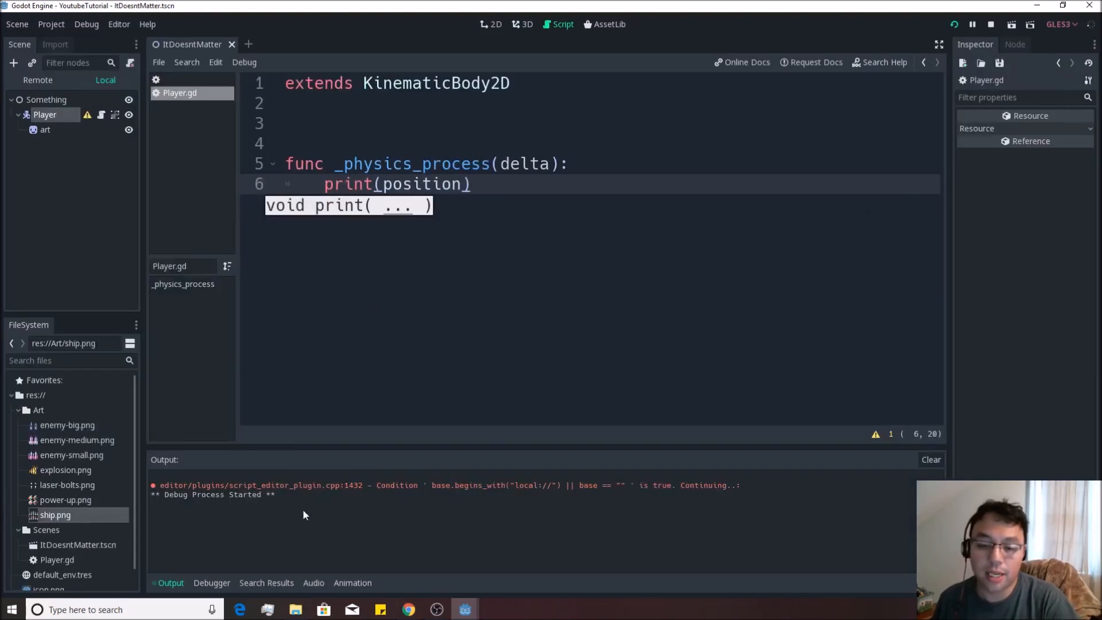
Step: Check the repeated position prints (about 264.51, 212.10), then close the running game
left_click(973, 24)
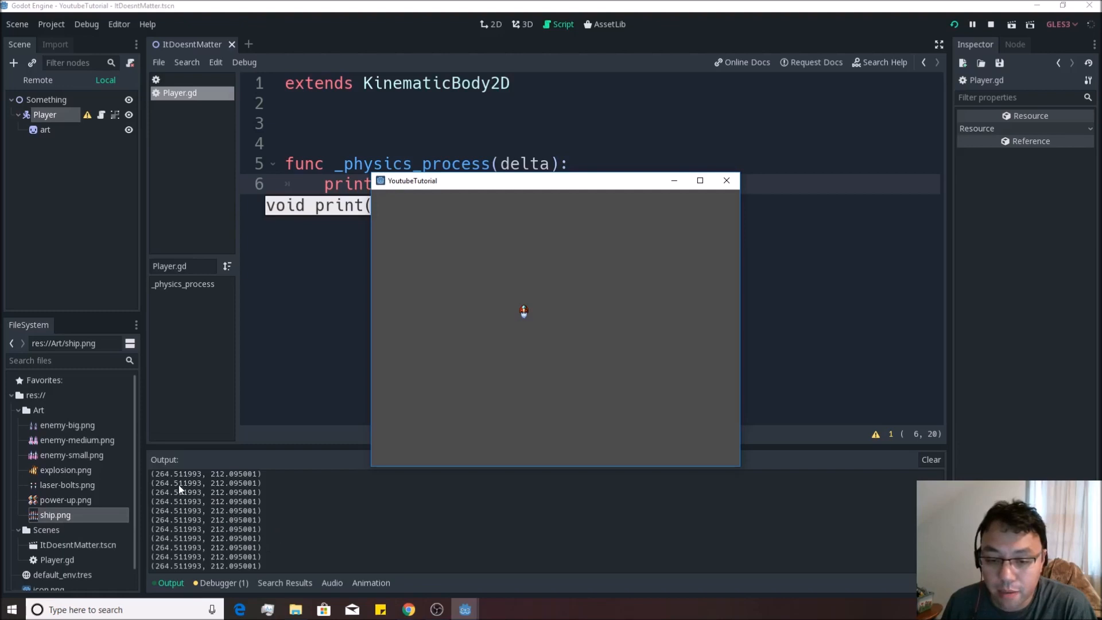
mouse_move(294, 414)
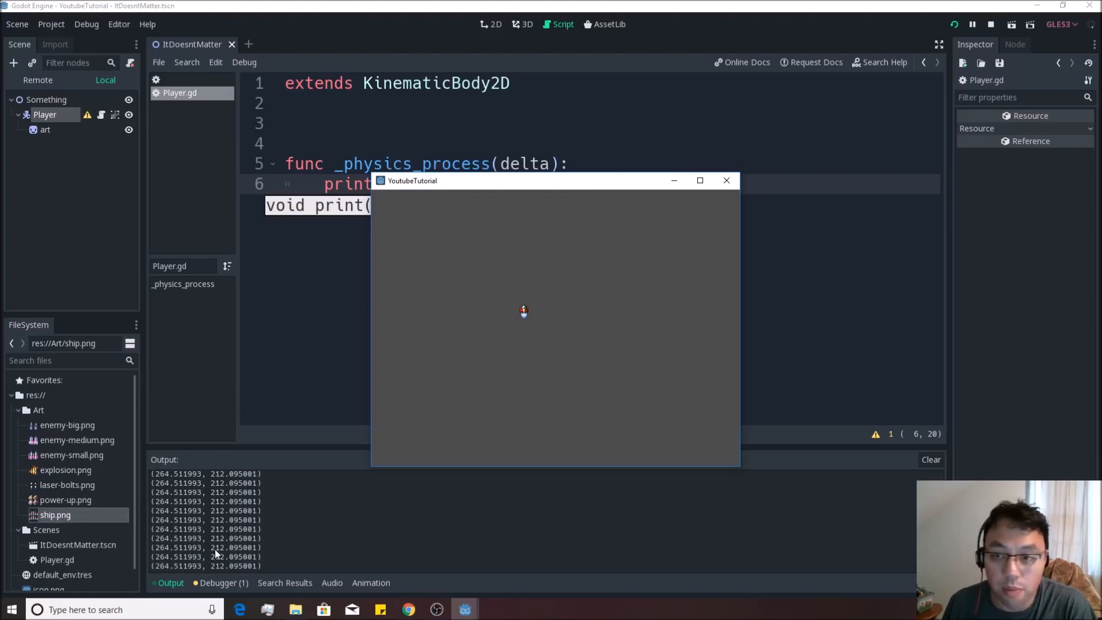
mouse_move(169, 509)
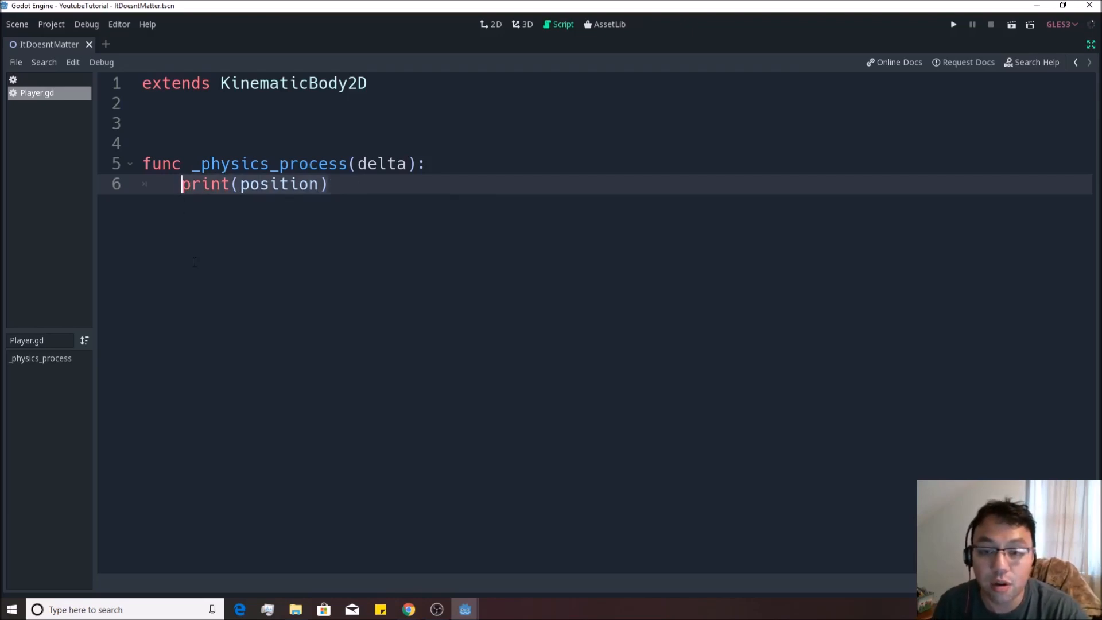
Step: Replace print(position) on line 6 with translate(Vector2(1, 0)), removing extra auto-closed parentheses
type("translati")
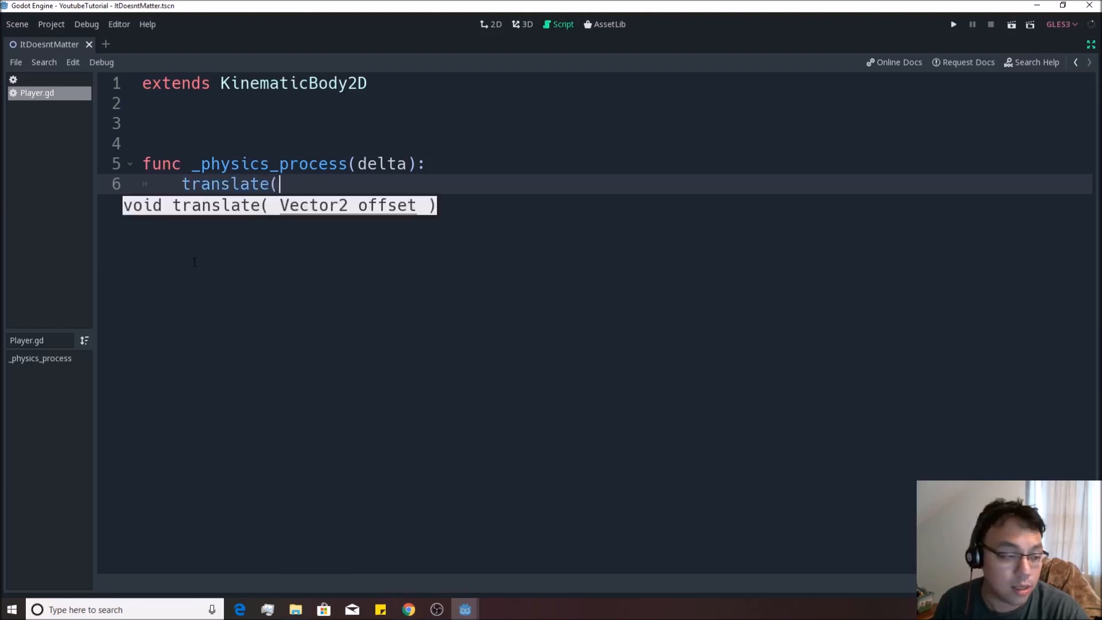
type(")")
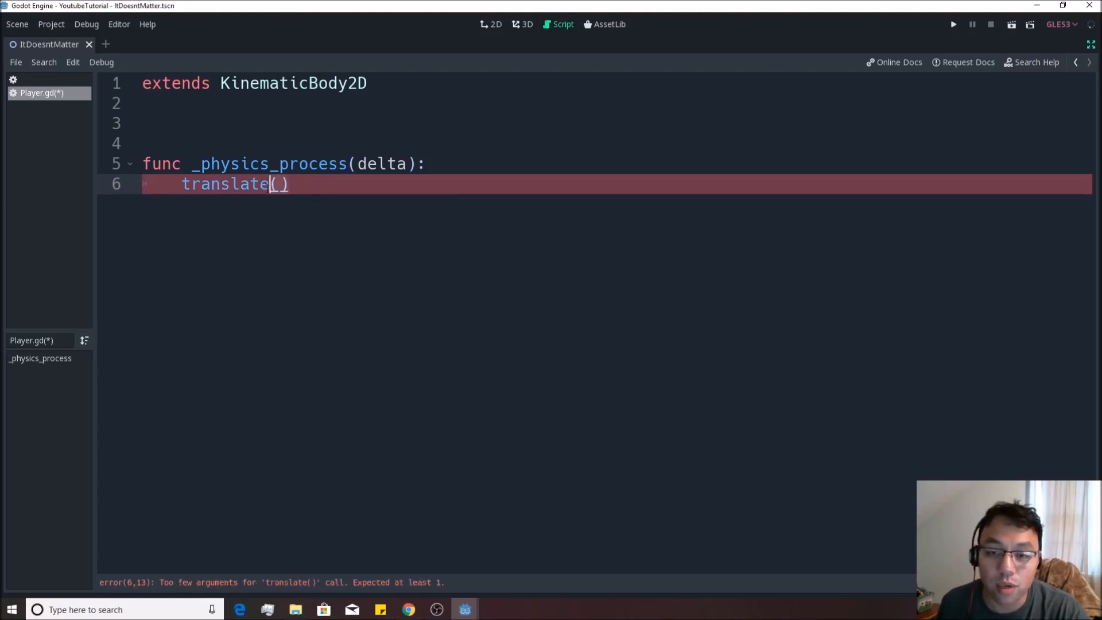
key("Backspace")
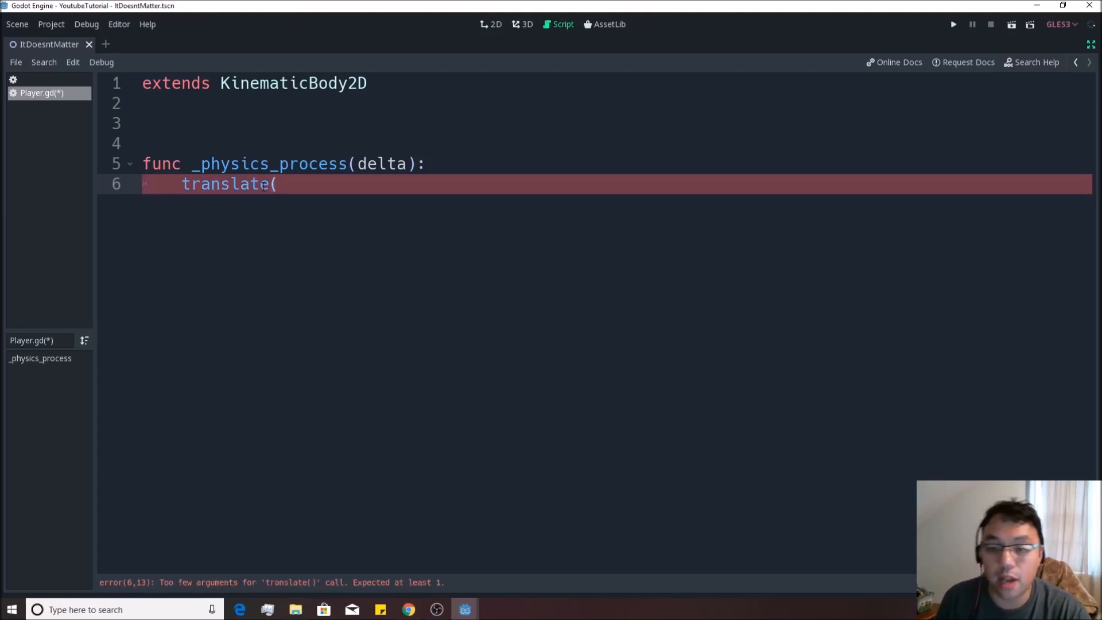
type("(")
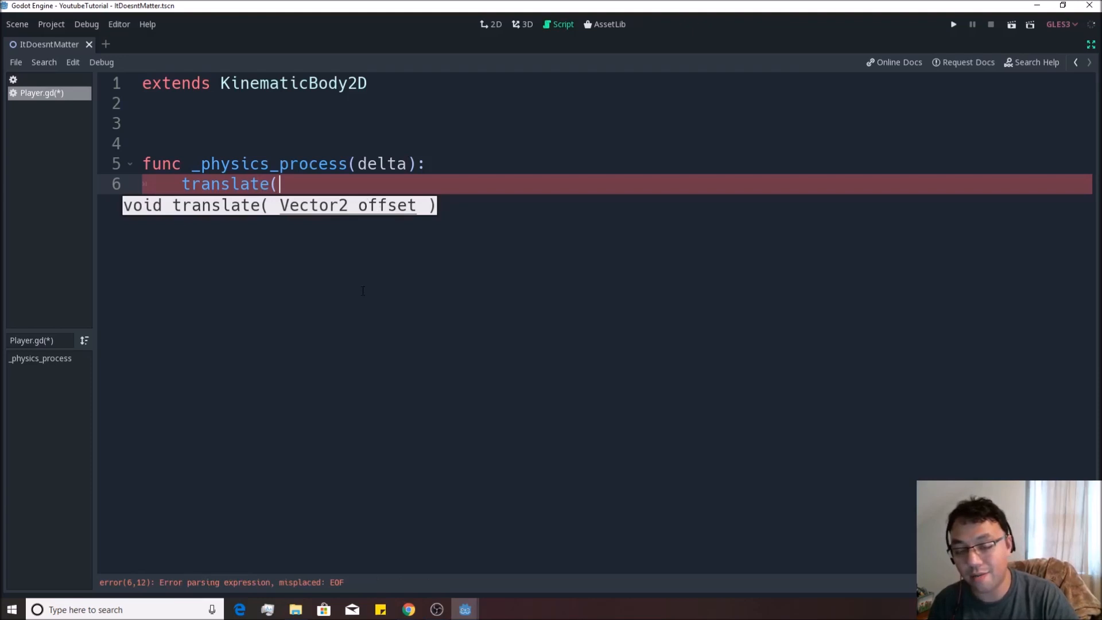
type("Vector2())")
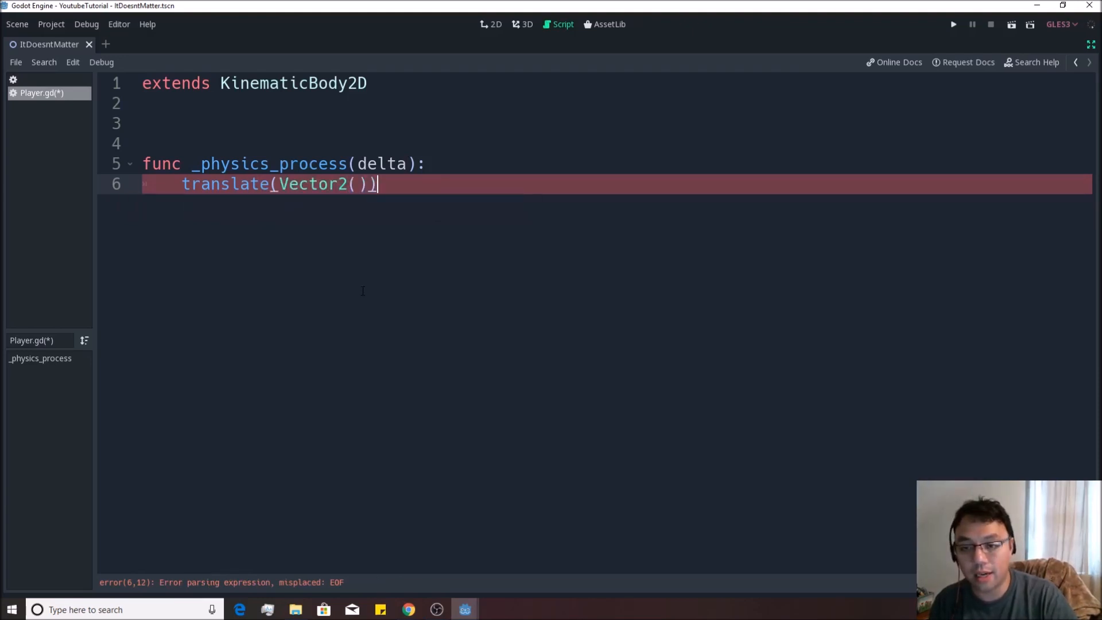
key("Backspace")
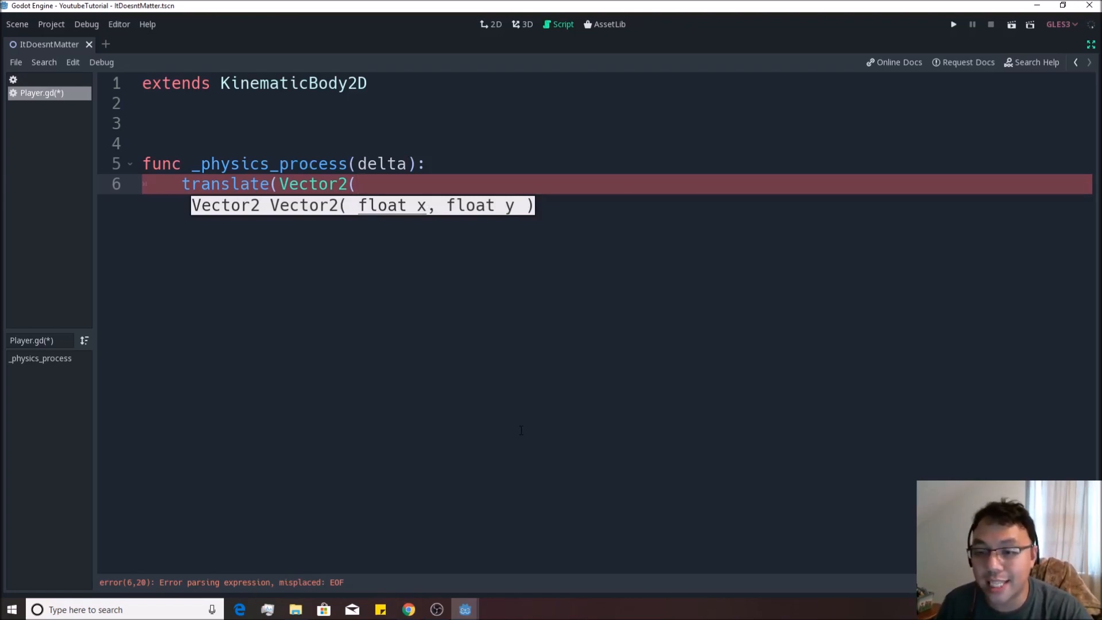
type("1, 0")
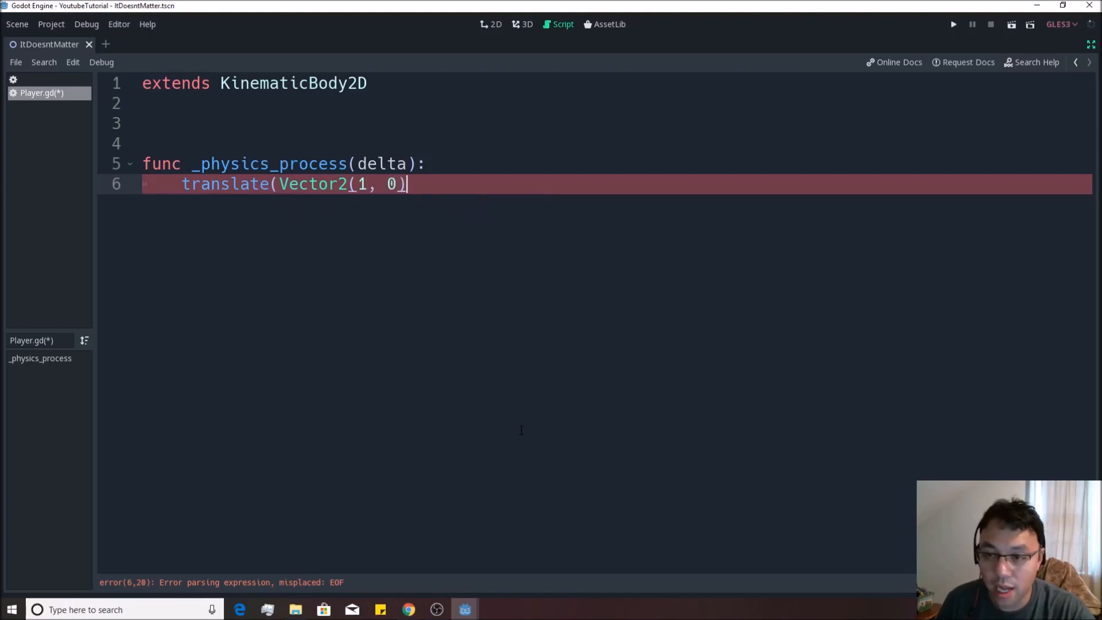
type(")")
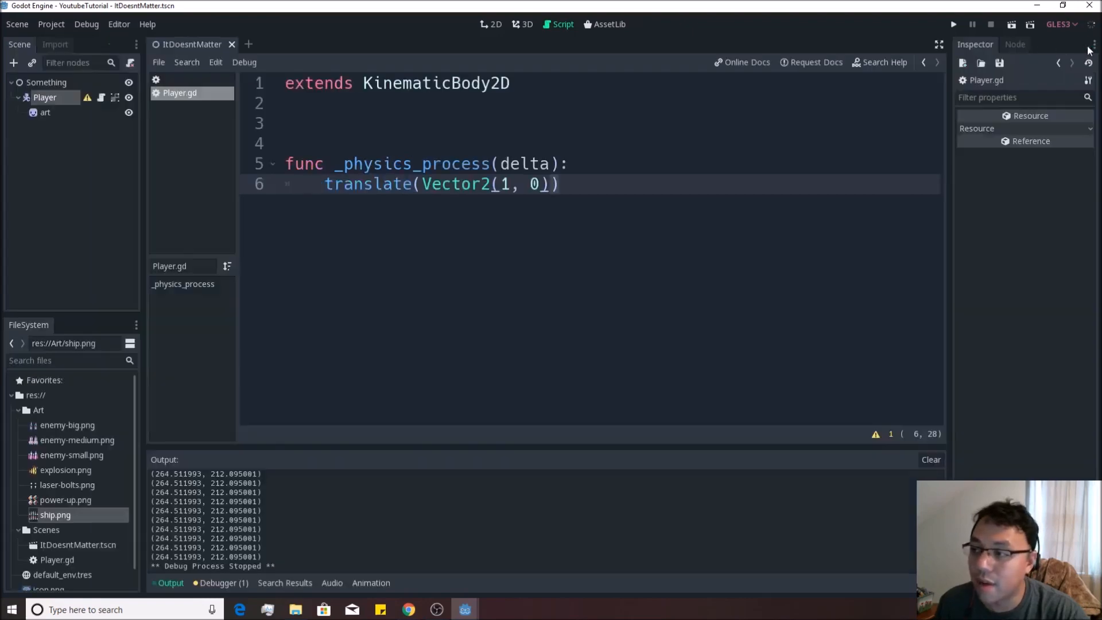
Step: Test-run the translate movement, rewrite line 6 as position.x += 1, and stop the game
left_click(954, 24)
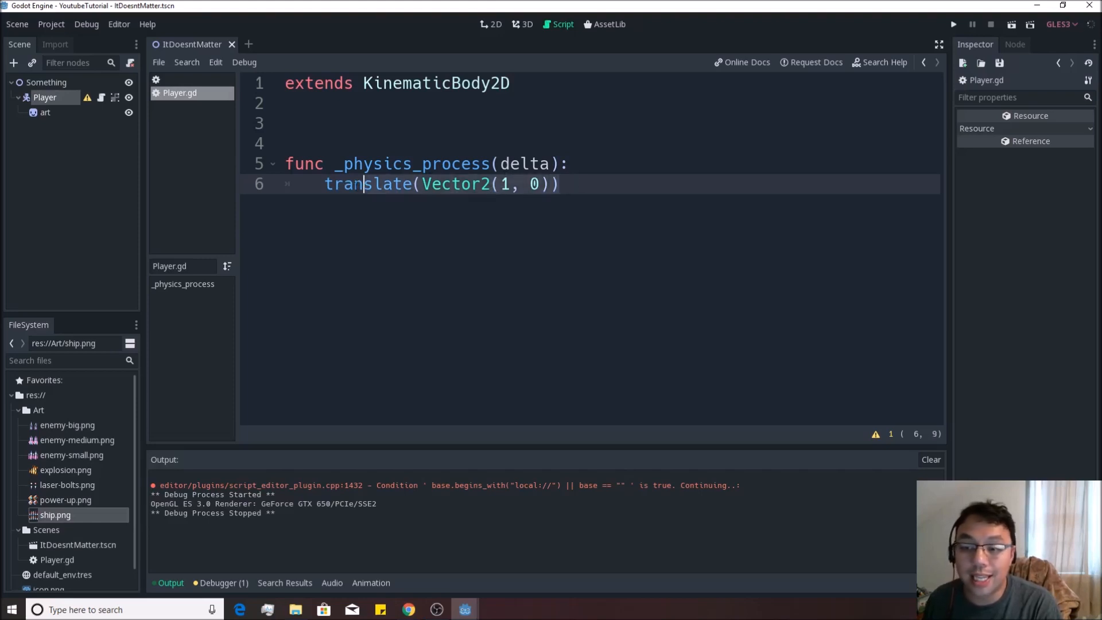
type("post")
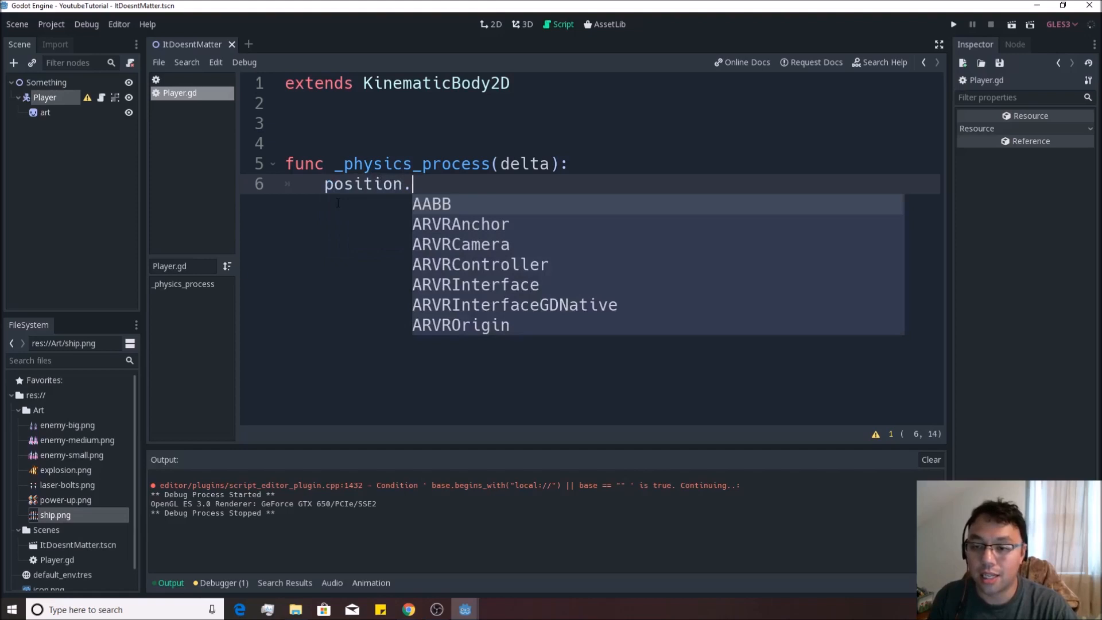
type("x += 1")
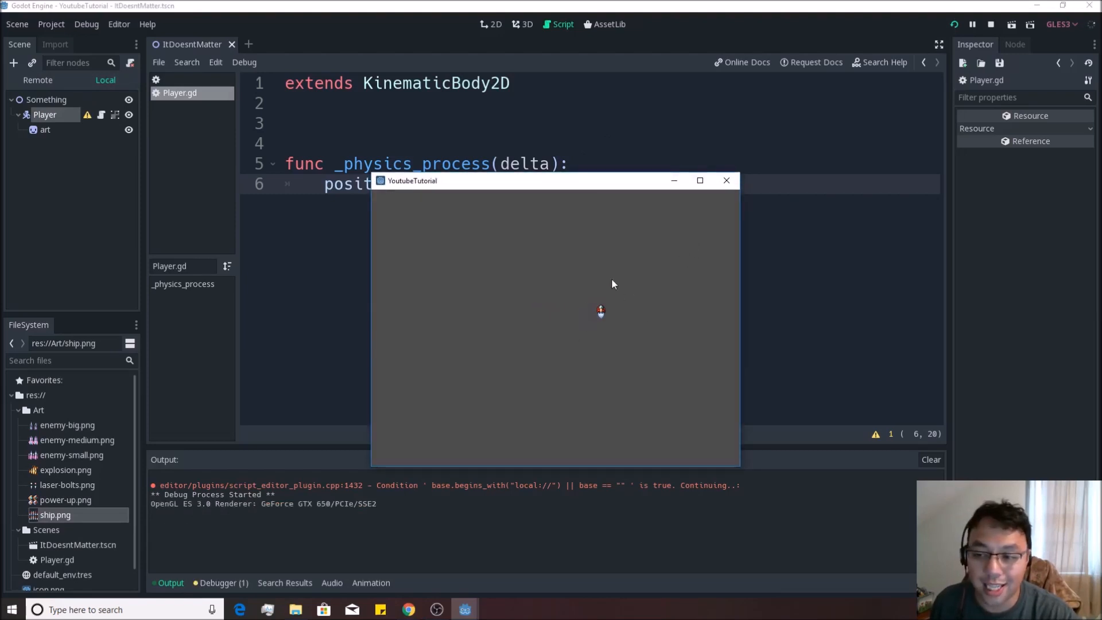
left_click(992, 24)
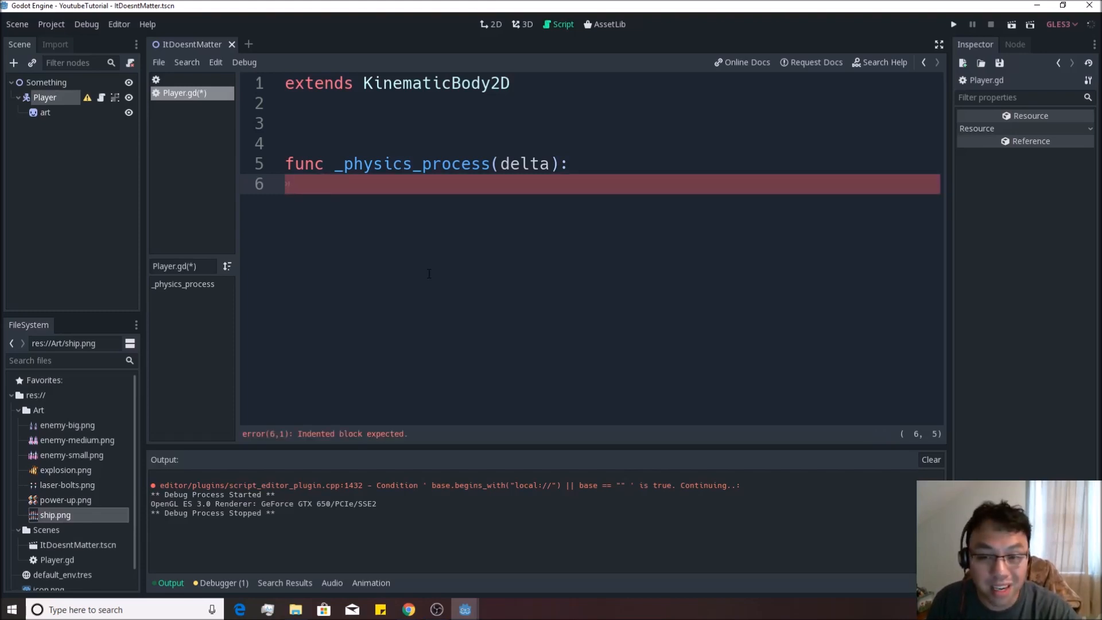
Step: Write if(true): on line 6 with position += 1 in its indented body
type("if")
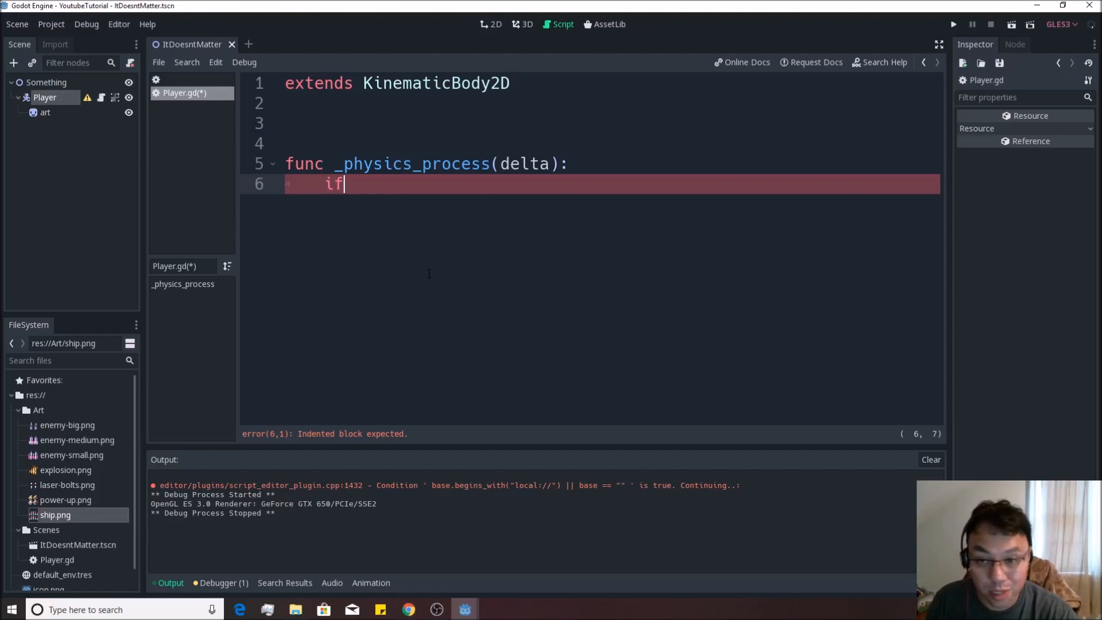
type("()")
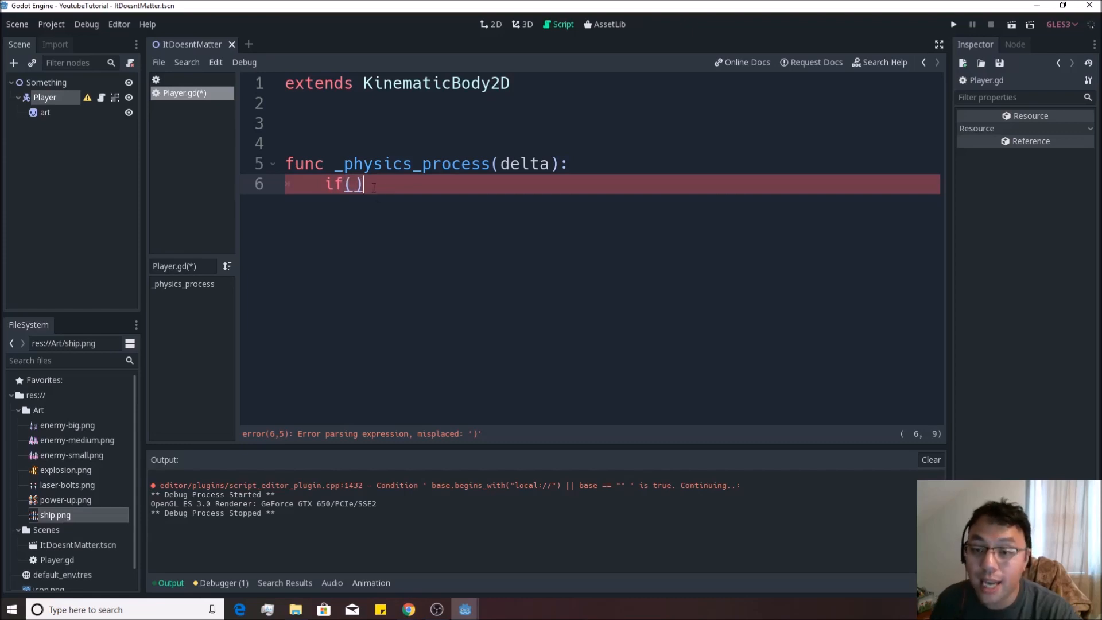
type(":")
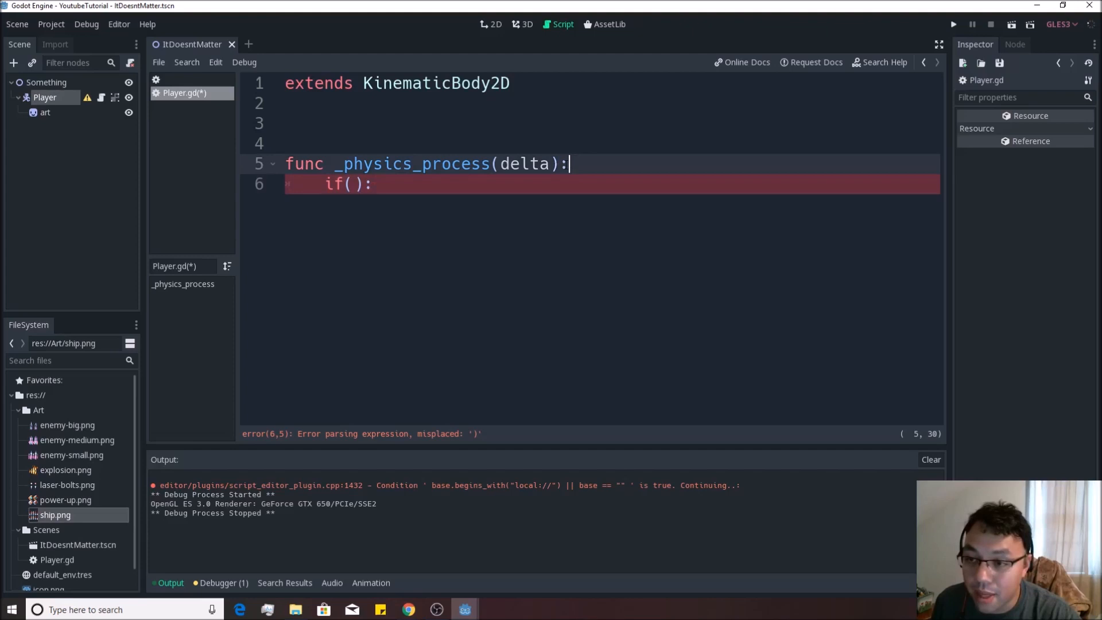
key("Return")
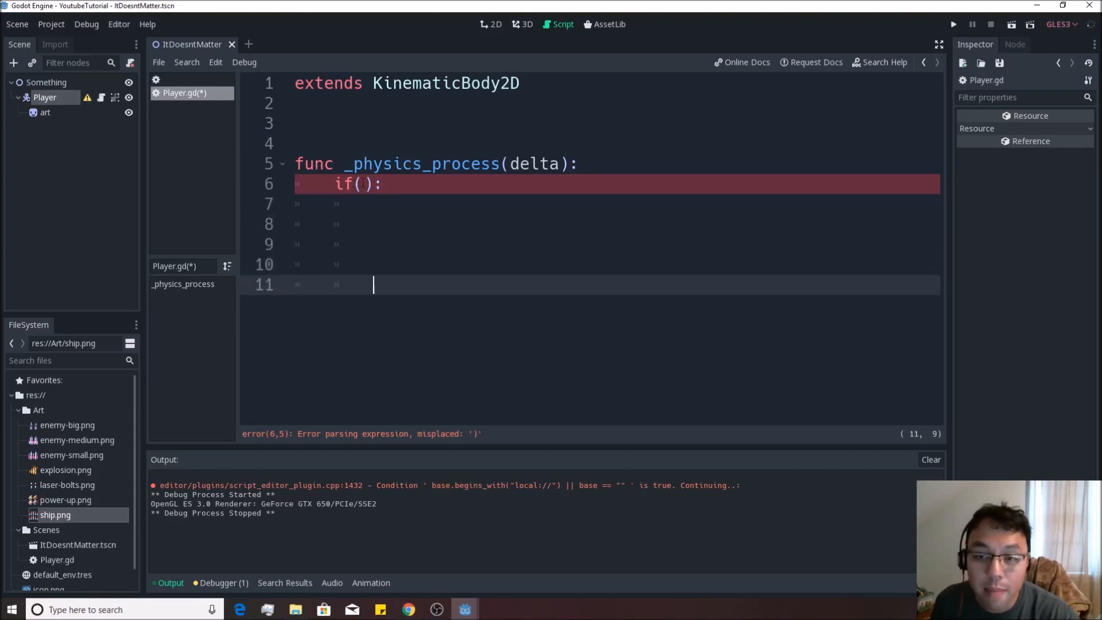
type("true")
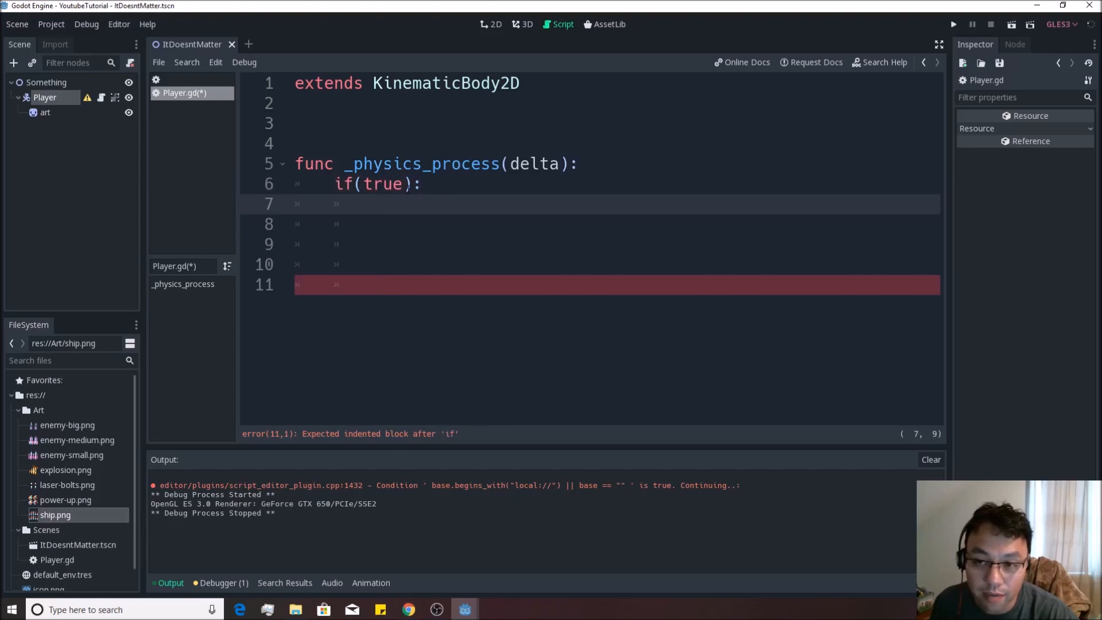
type("pso")
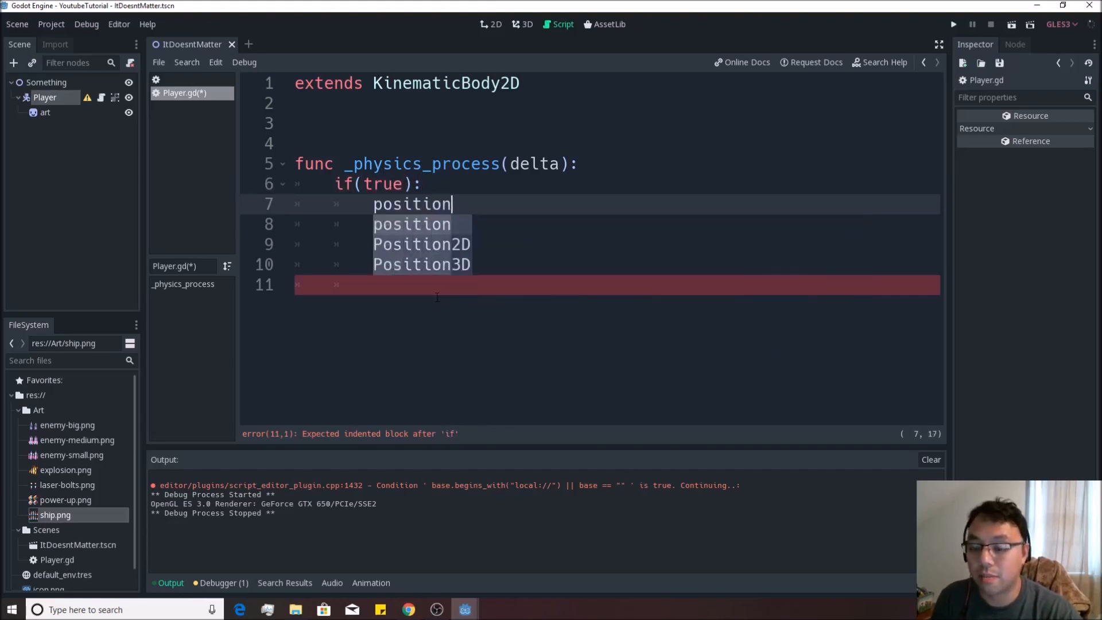
type("+=")
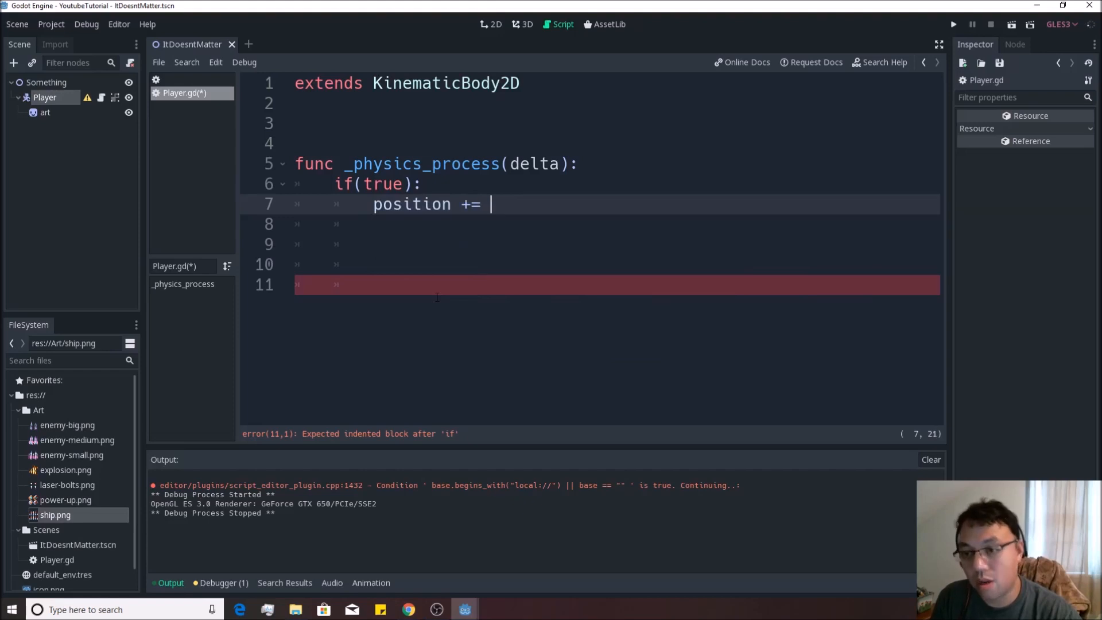
type("1")
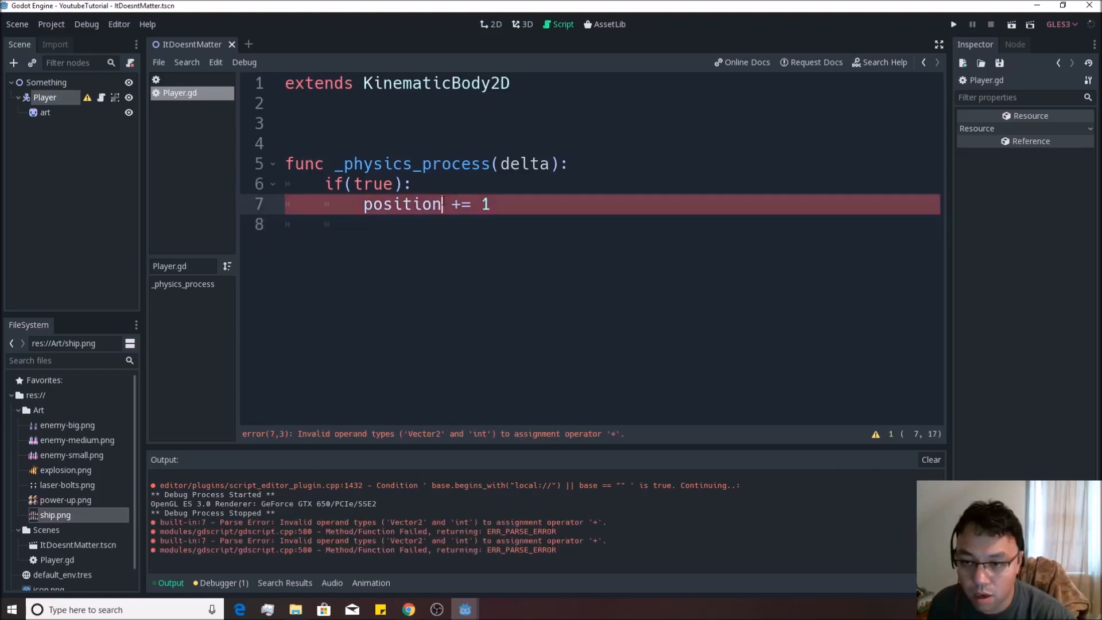
Step: Change the block to if(false): with position.x += 1, then run and stop the game
type(".x")
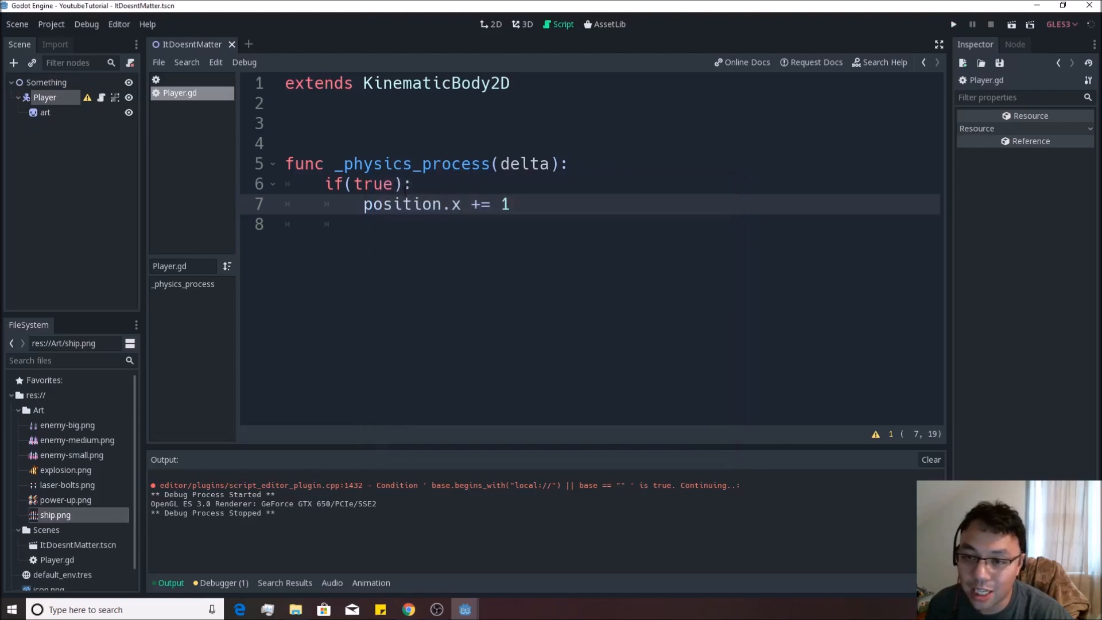
type("false")
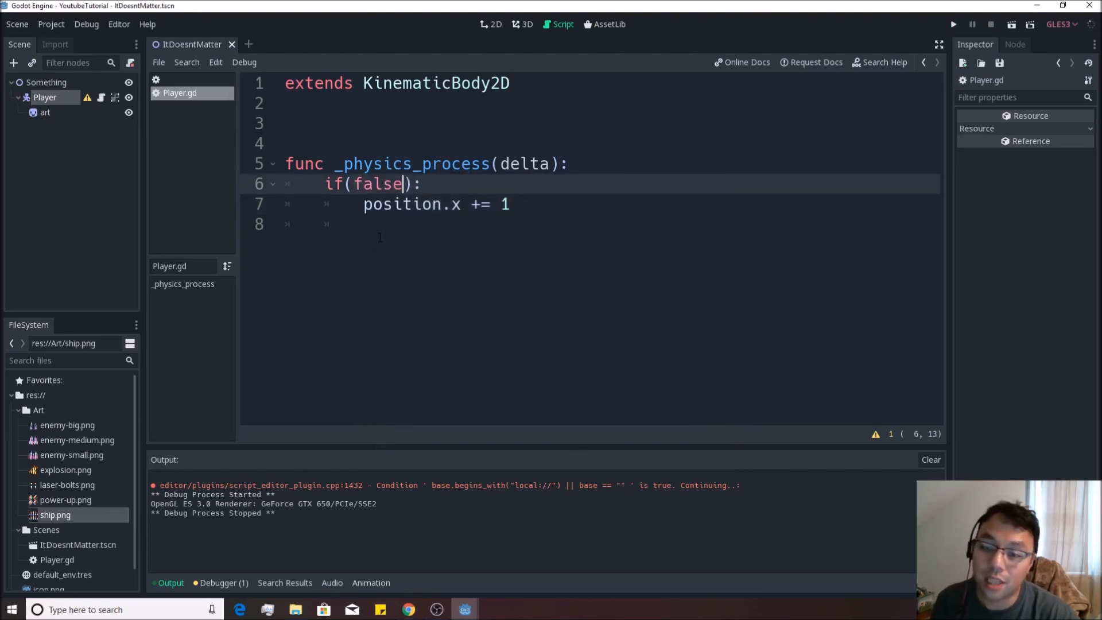
left_click(954, 23)
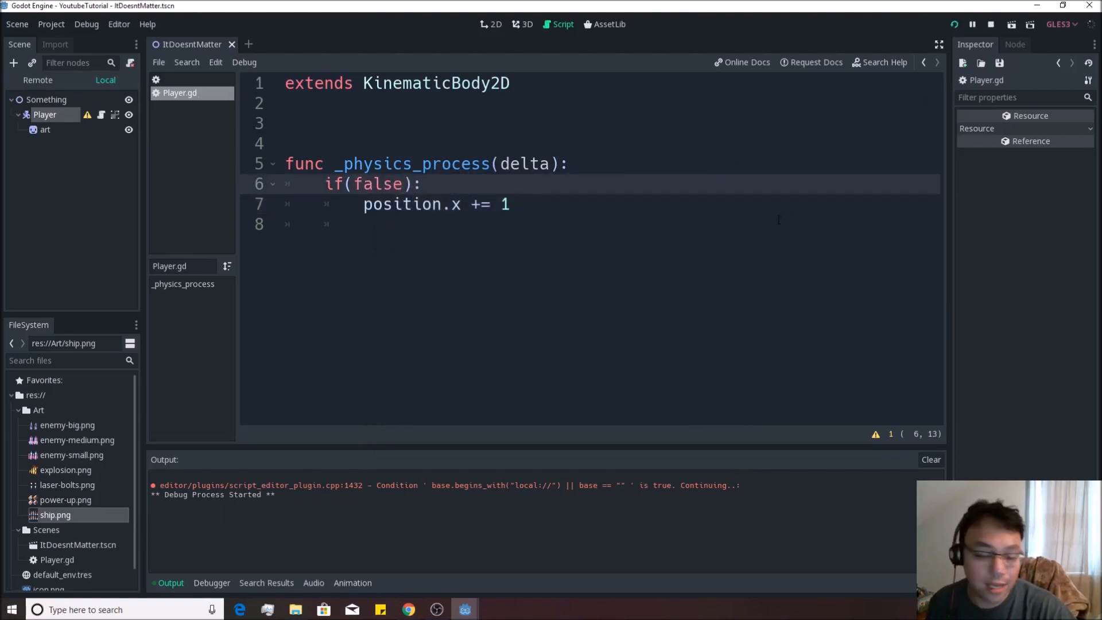
left_click(991, 24)
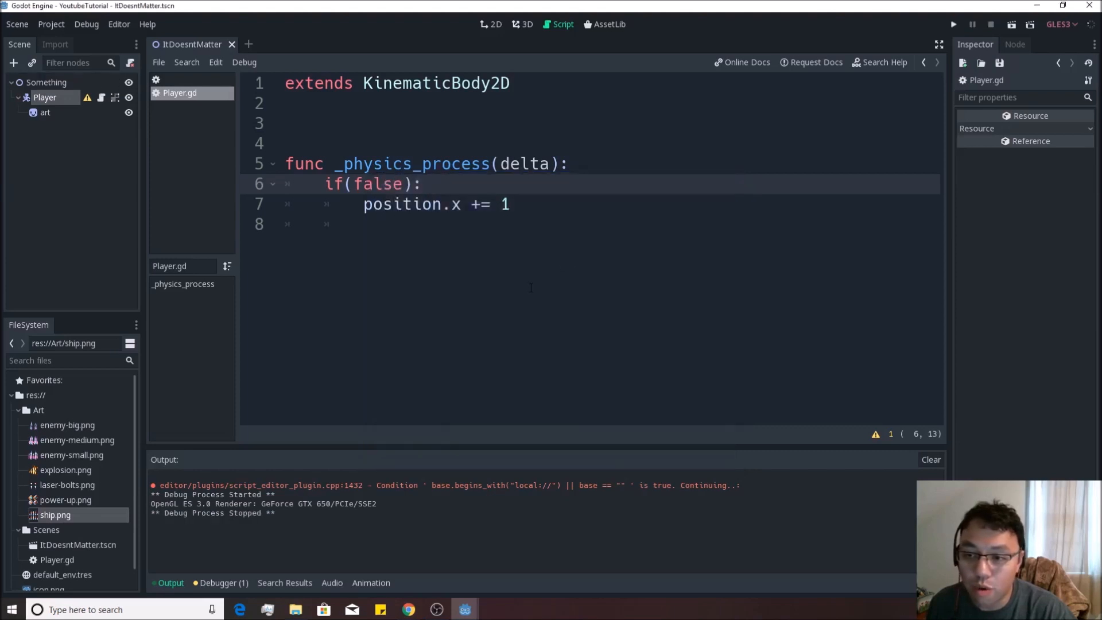